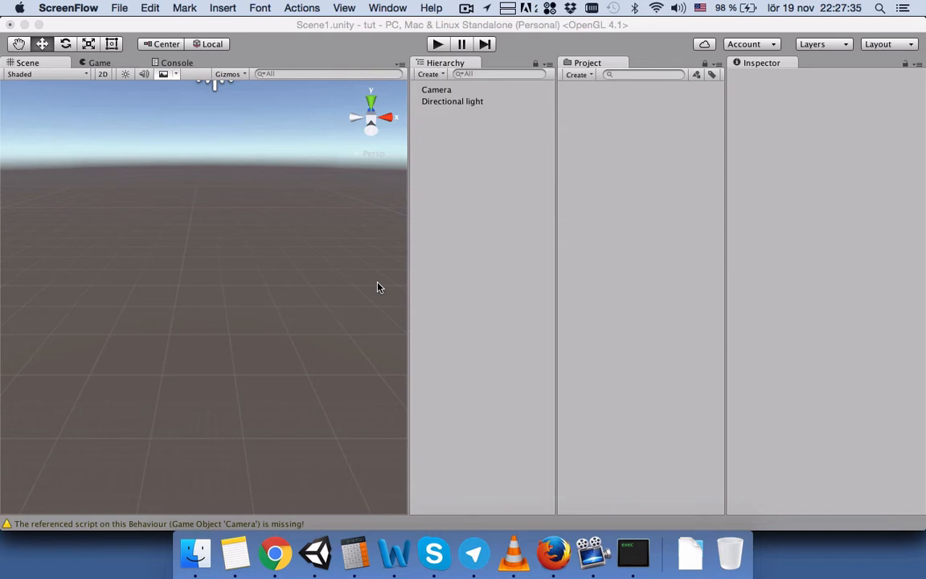
Add a cylinder, save a new cube as a Cube prefab, then delete the cube from the scene.
click(429, 74)
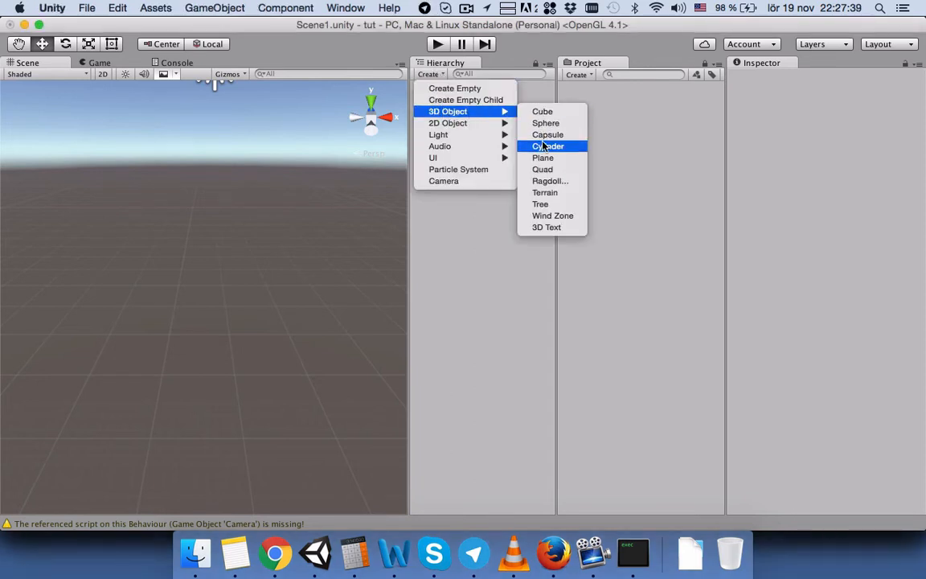
click(547, 146)
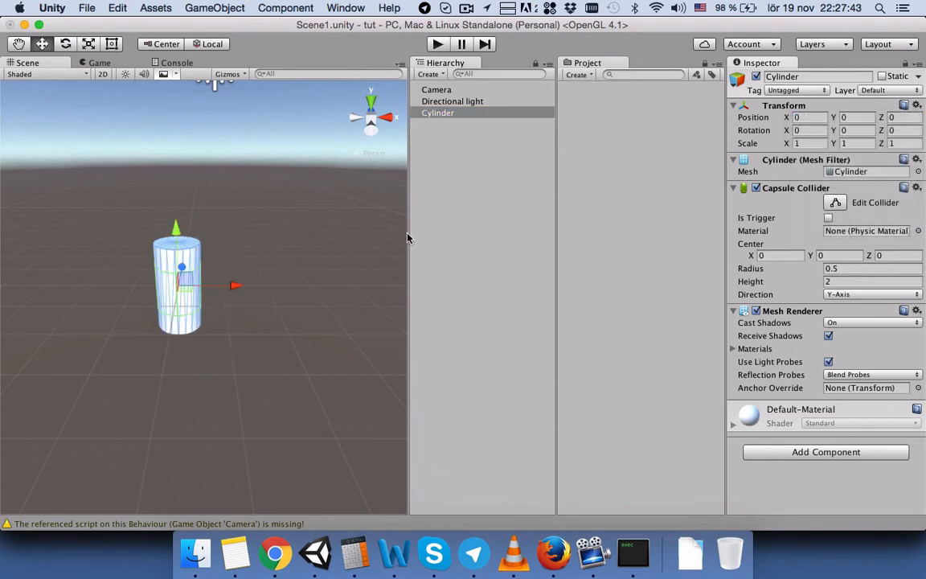
mouse_move(344, 186)
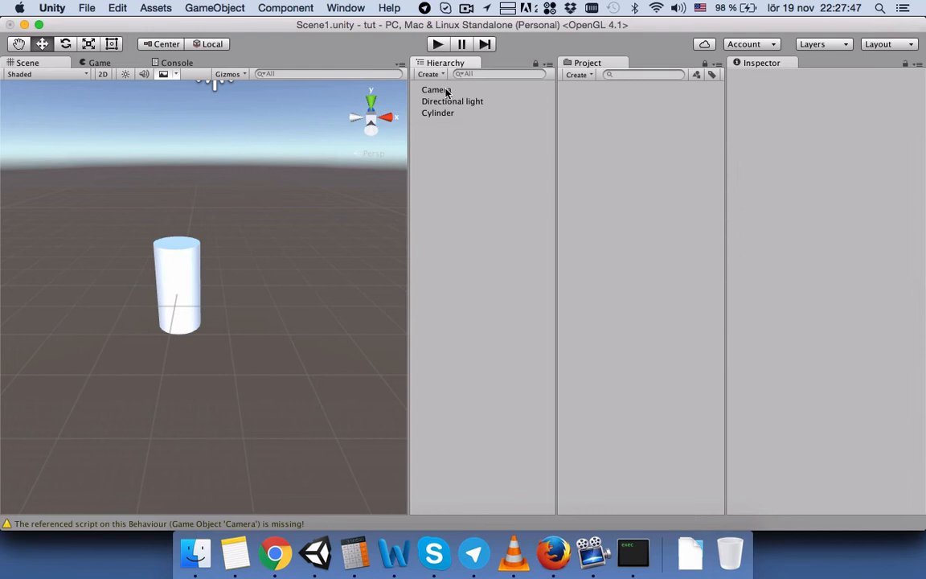
click(428, 74)
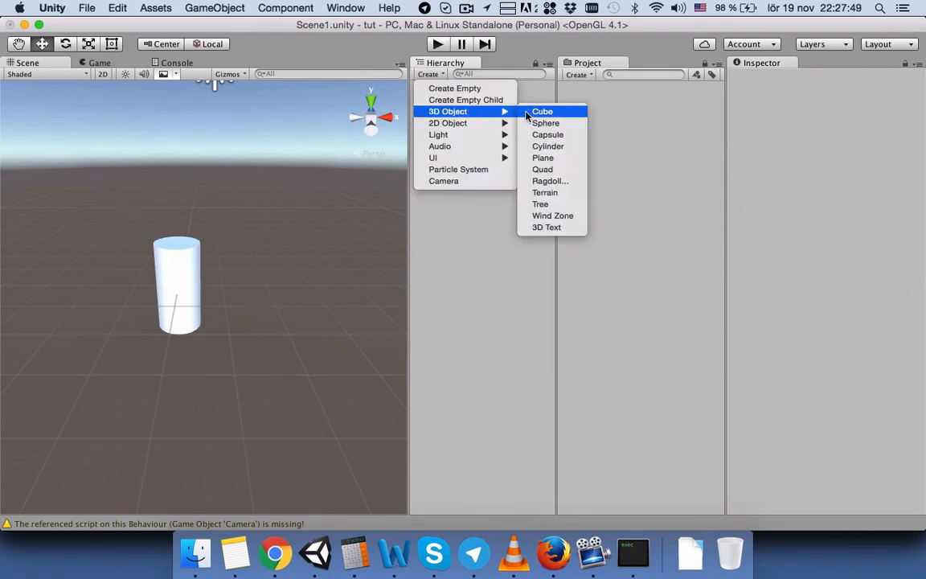
click(541, 111)
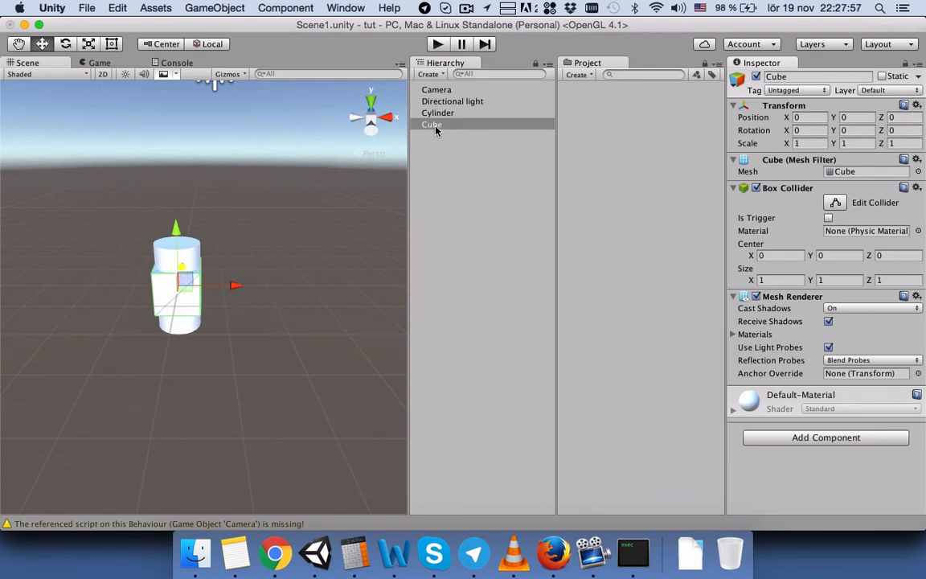
click(432, 125)
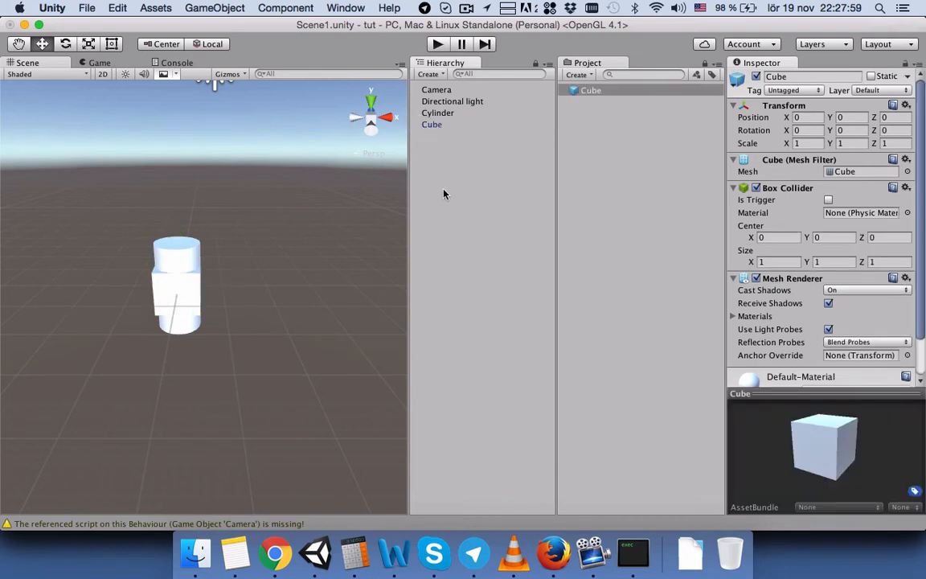
click(432, 125)
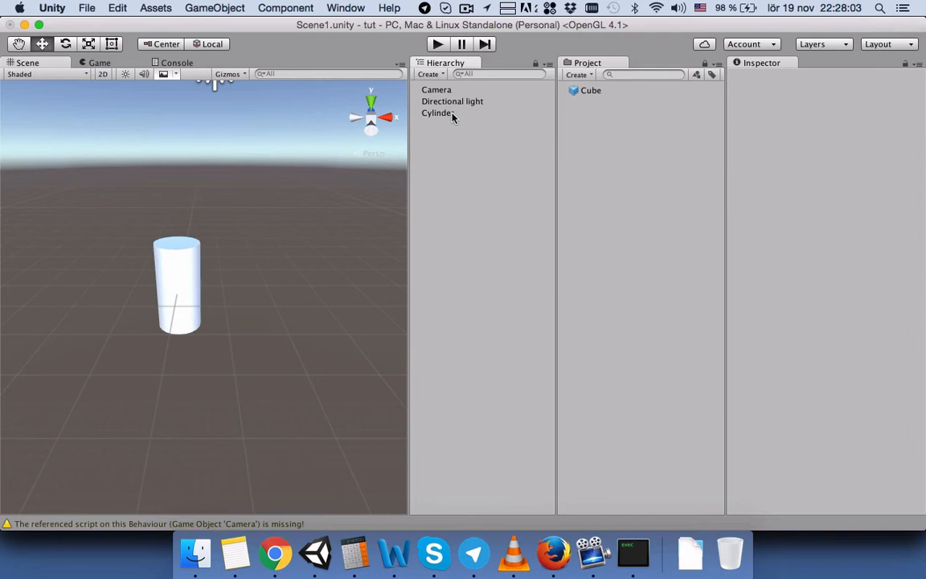
Create a C# script asset named test in the Project panel.
click(437, 112)
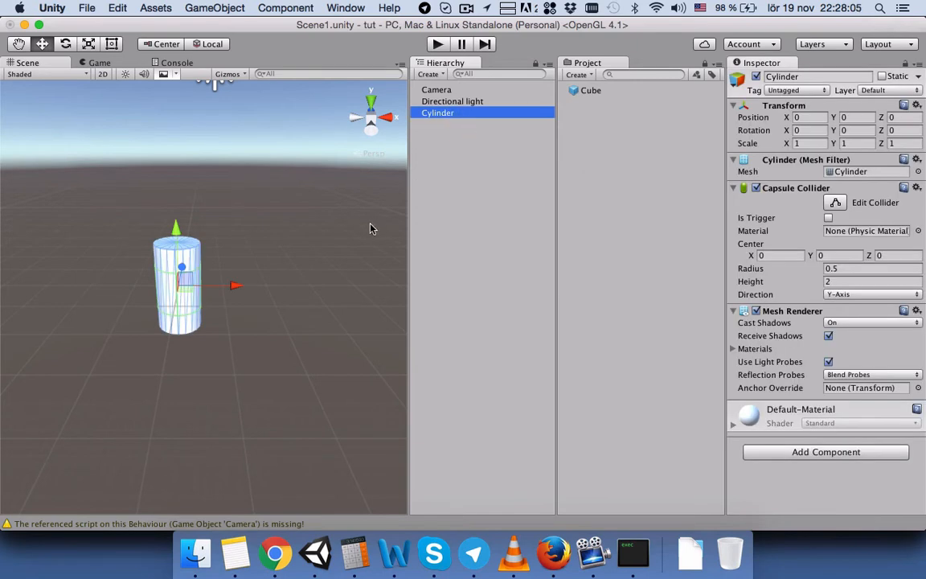
mouse_move(174, 291)
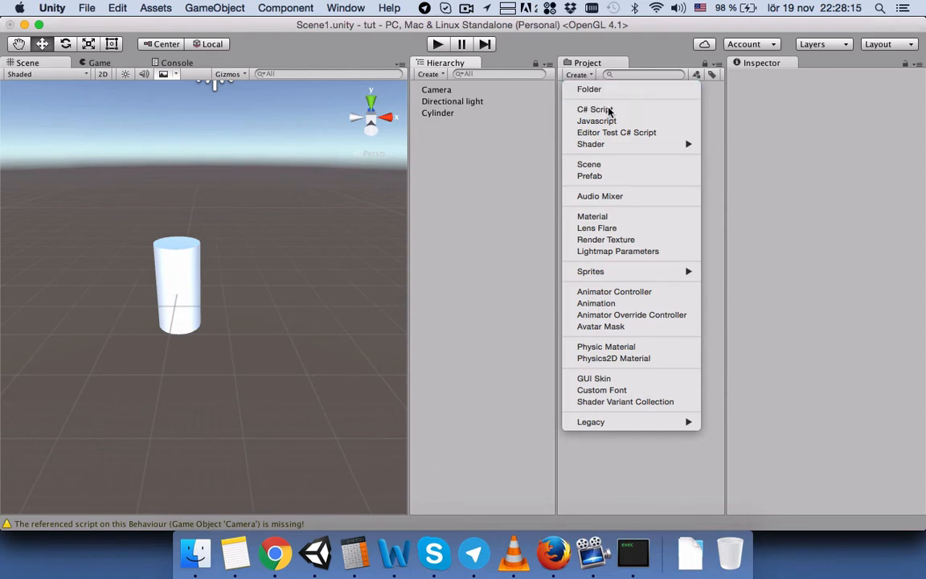
click(594, 108)
text(test)
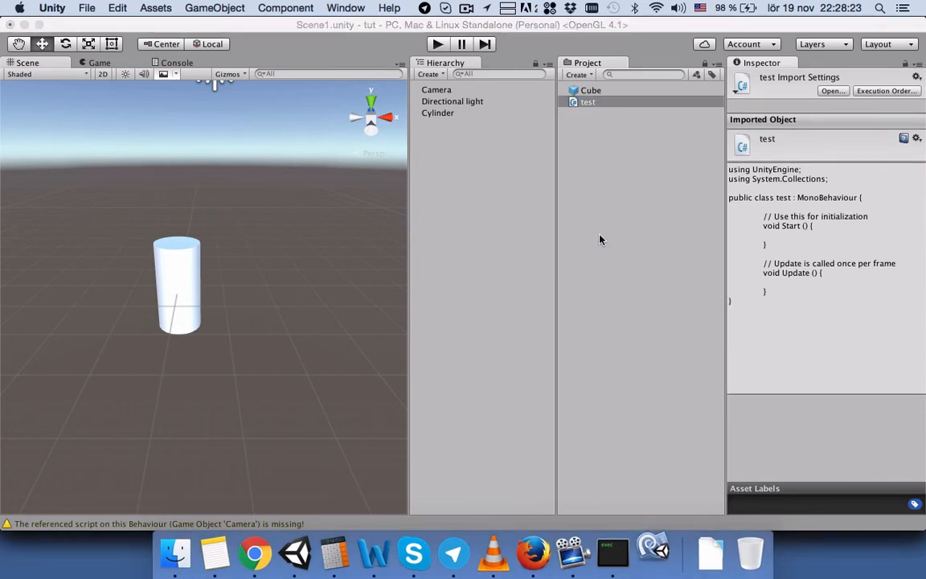
Open test.cs in MonoDevelop and begin typing if(Input.GetKey inside Update.
click(652, 552)
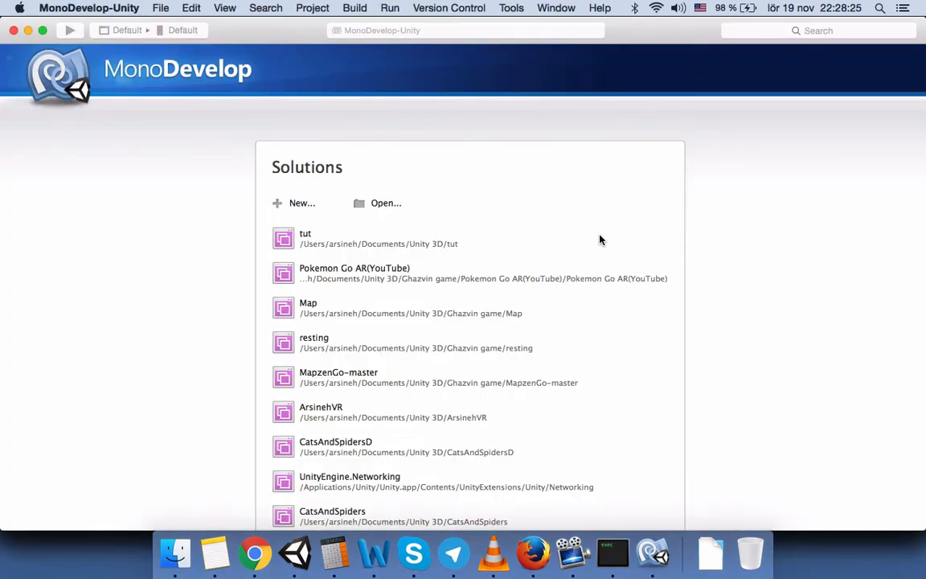
double_click(305, 238)
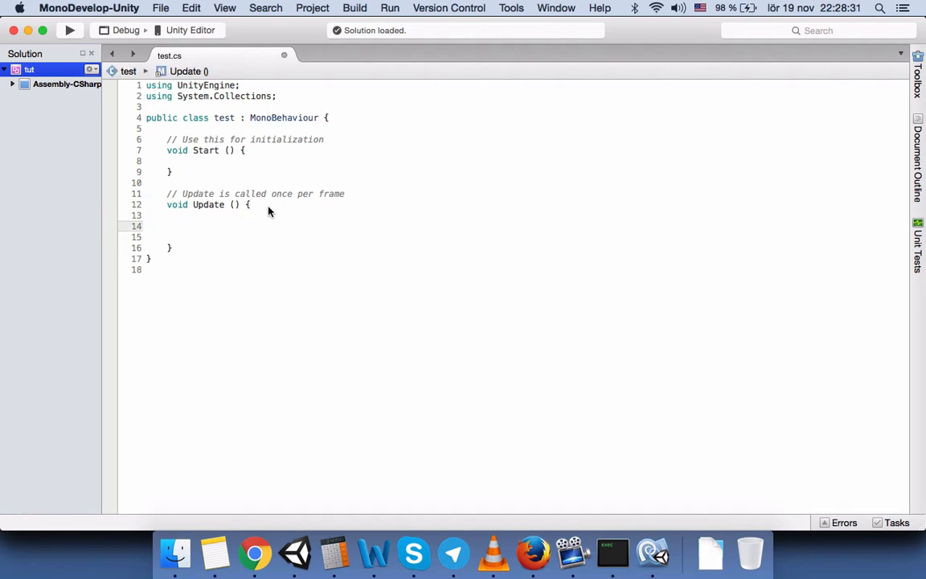
text(if()
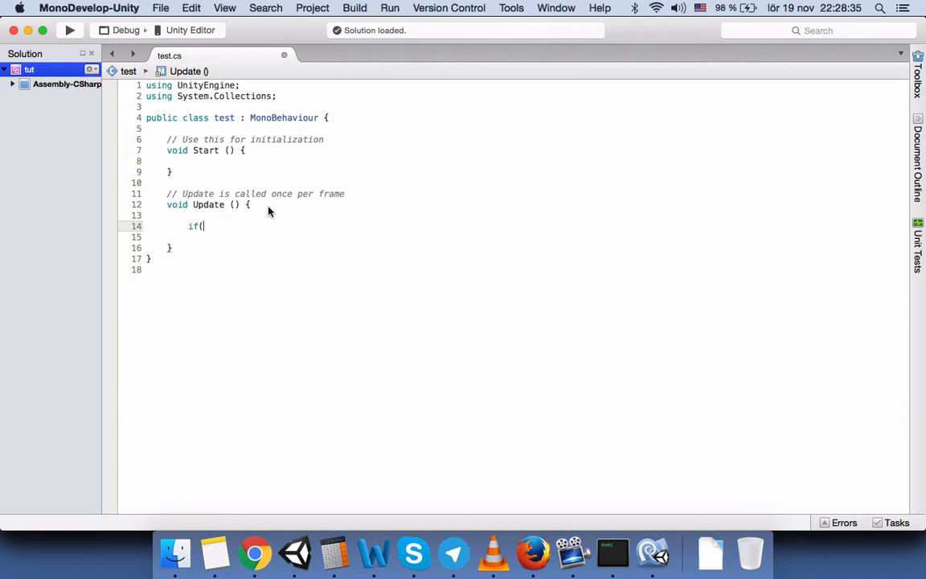
text(get)
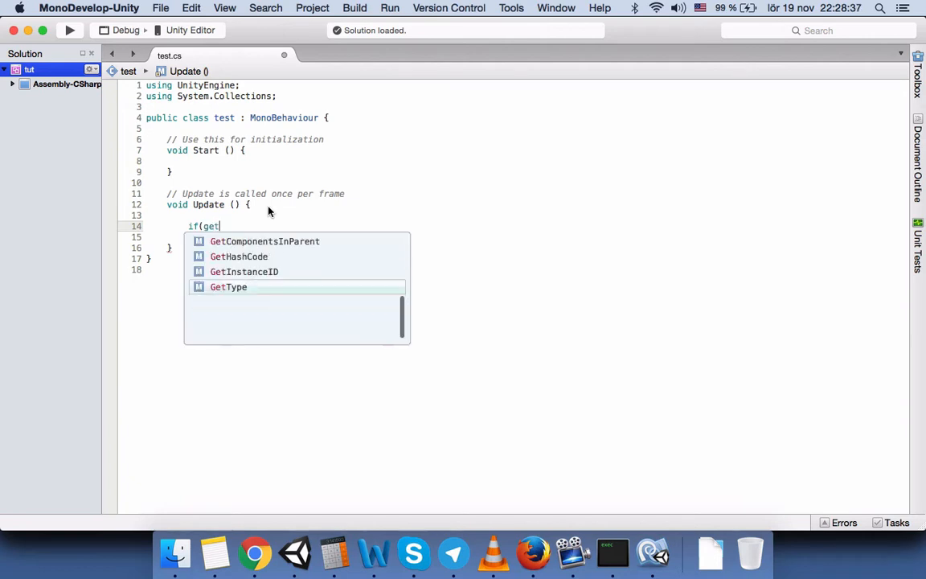
key(backspace)
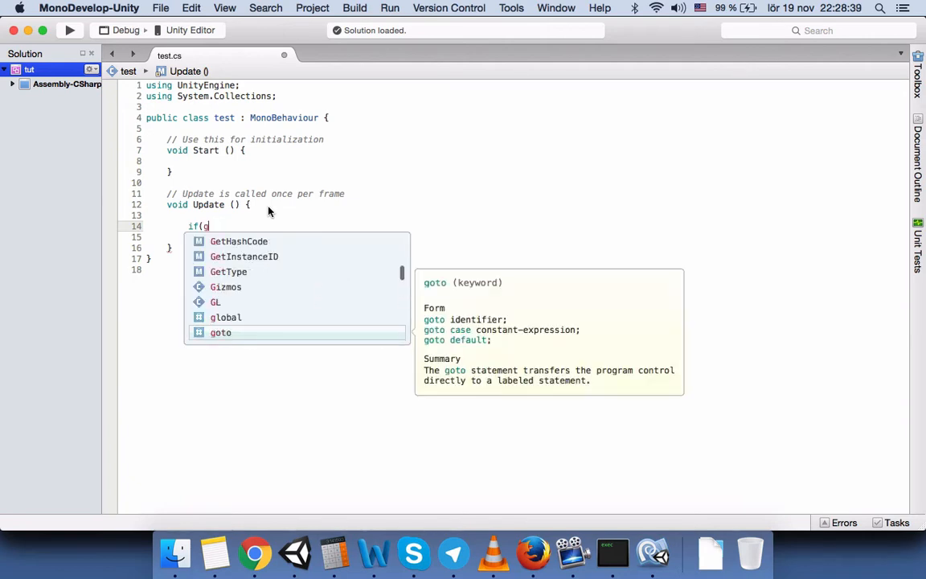
text(nput)
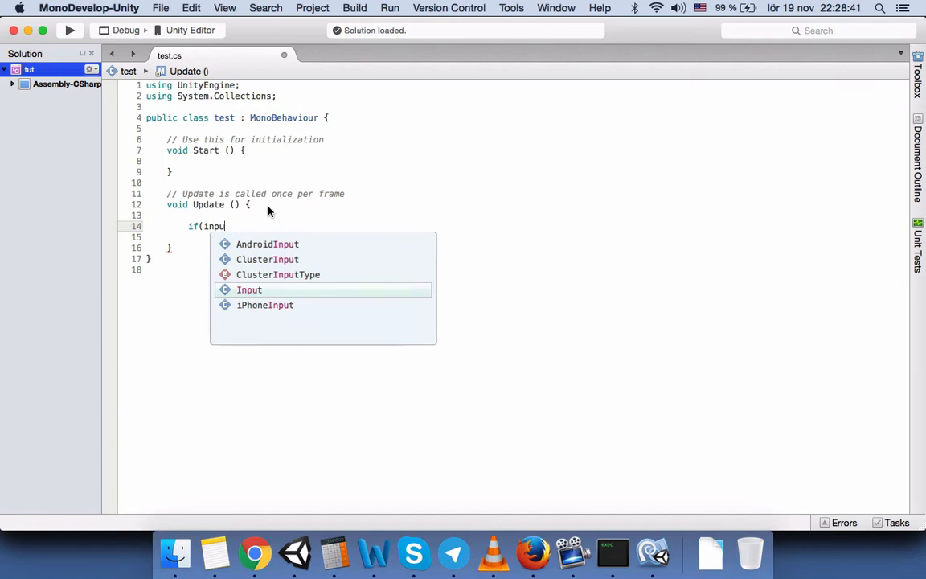
text(t.get)
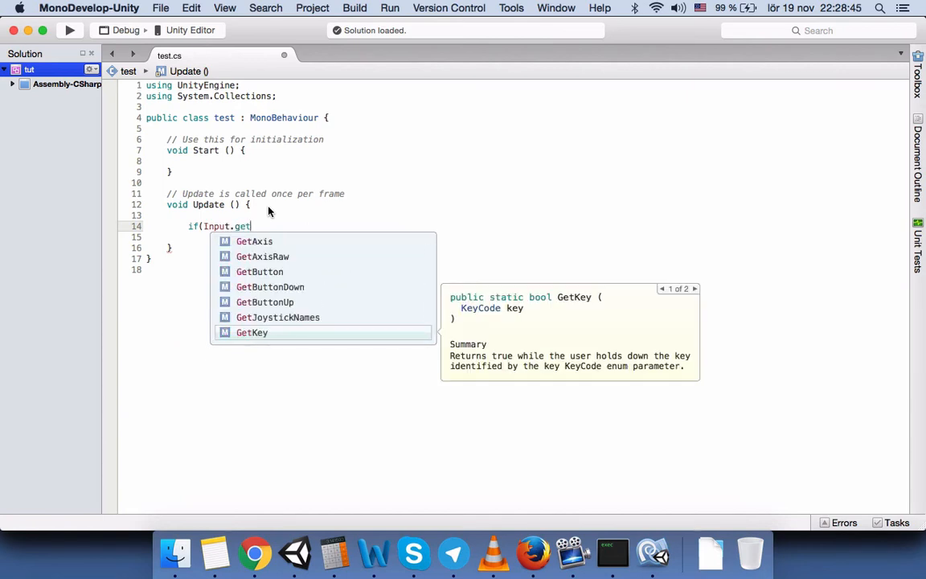
text(key)
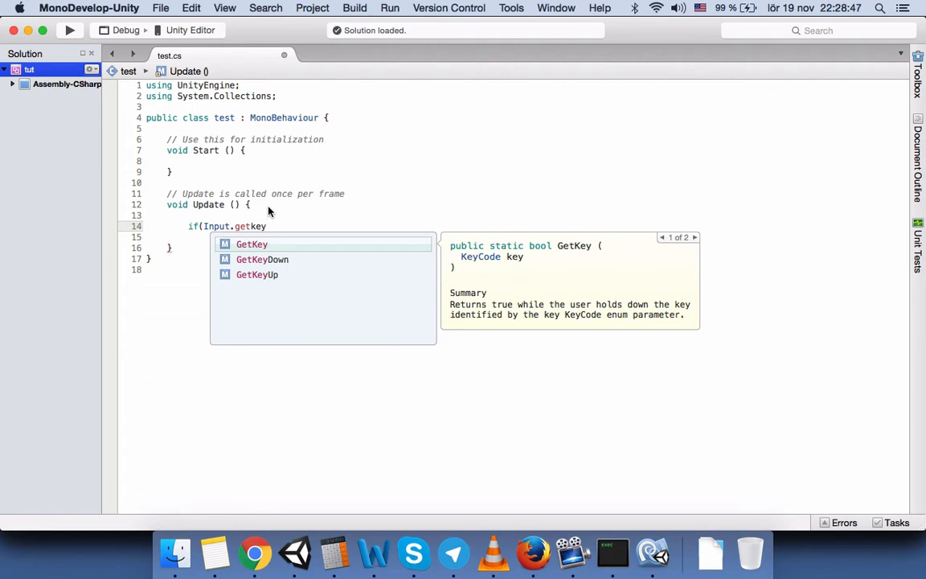
Complete the condition as Input.GetKeyDown(KeyCode.Space) with an empty if block.
key(down)
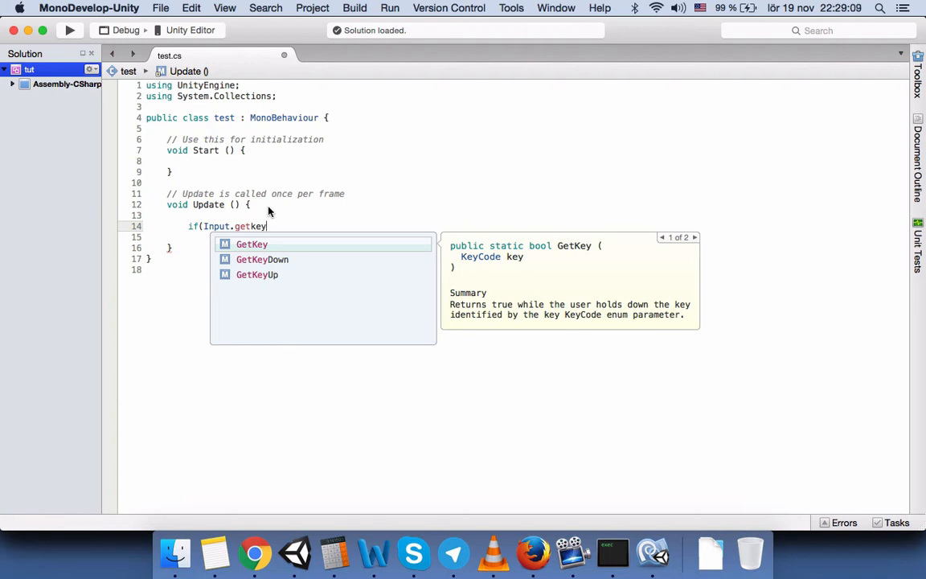
key(Down)
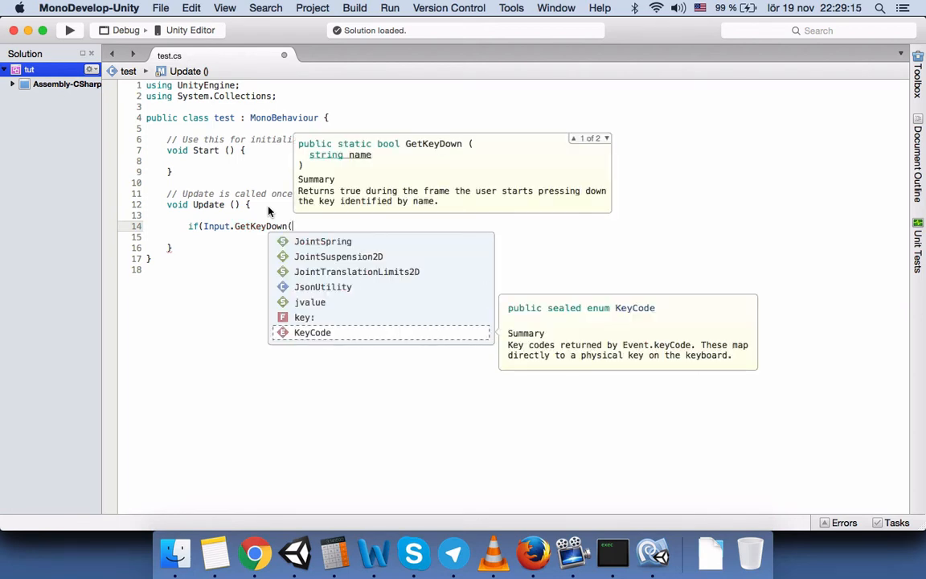
text(KeyCode.)
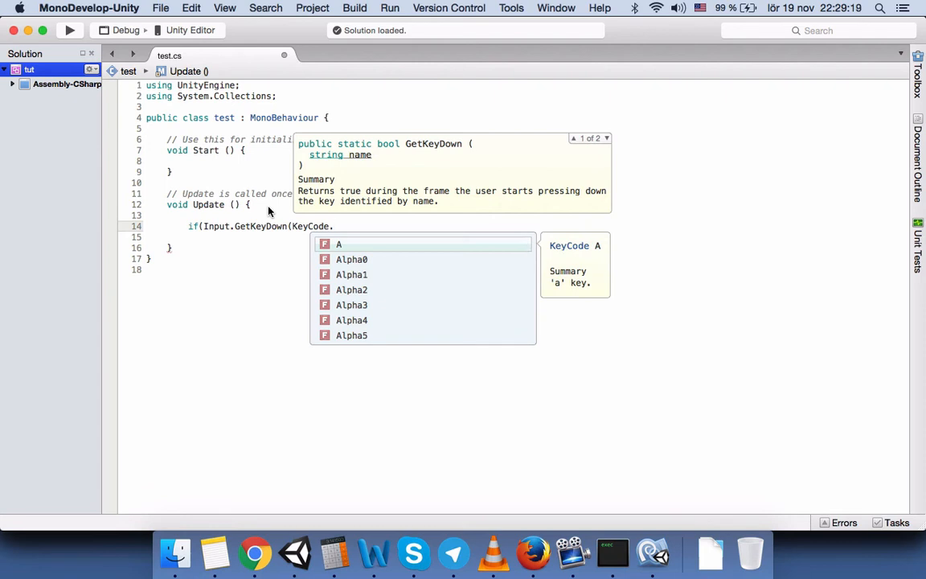
text(spa)
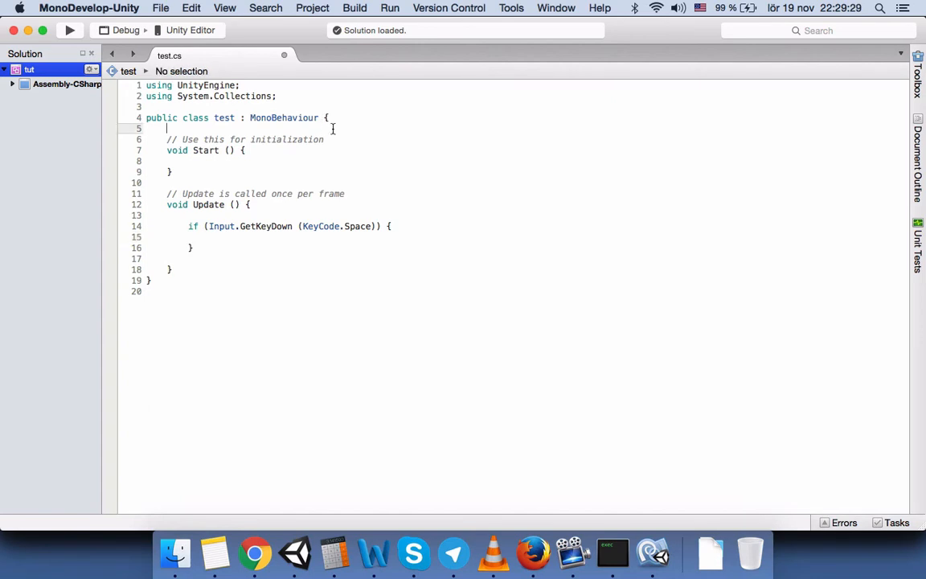
Declare a public GameObject field gameobj1 at the top of the test class.
text(public)
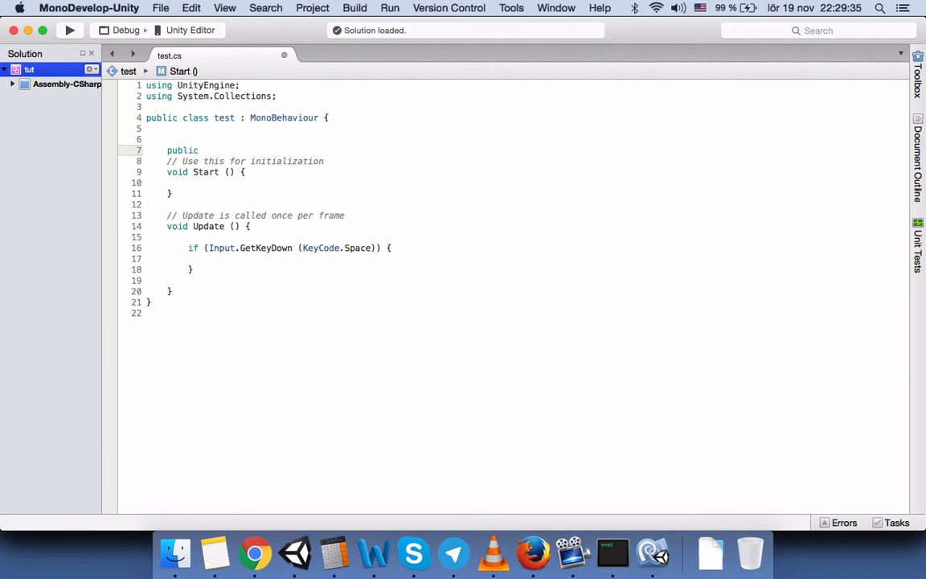
text(gameObject)
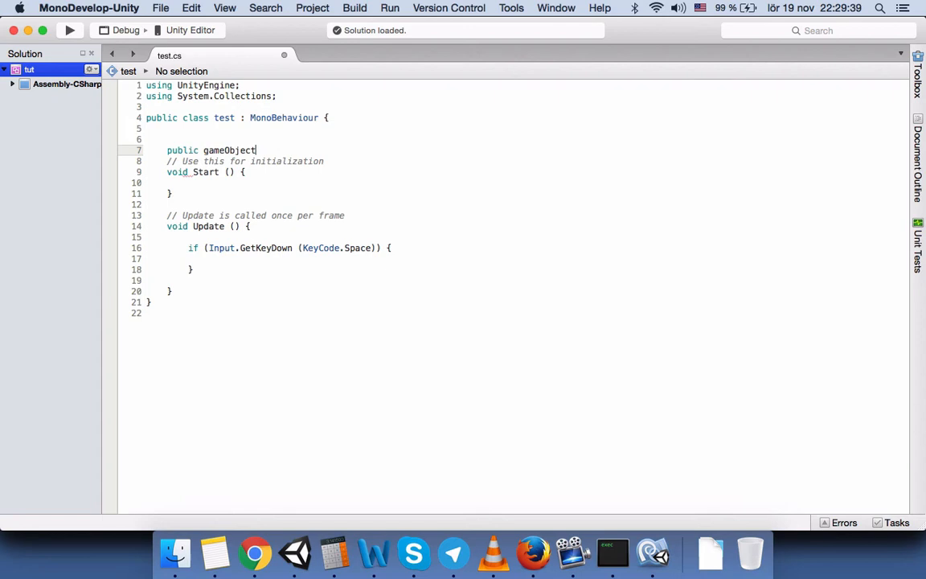
text(Game)
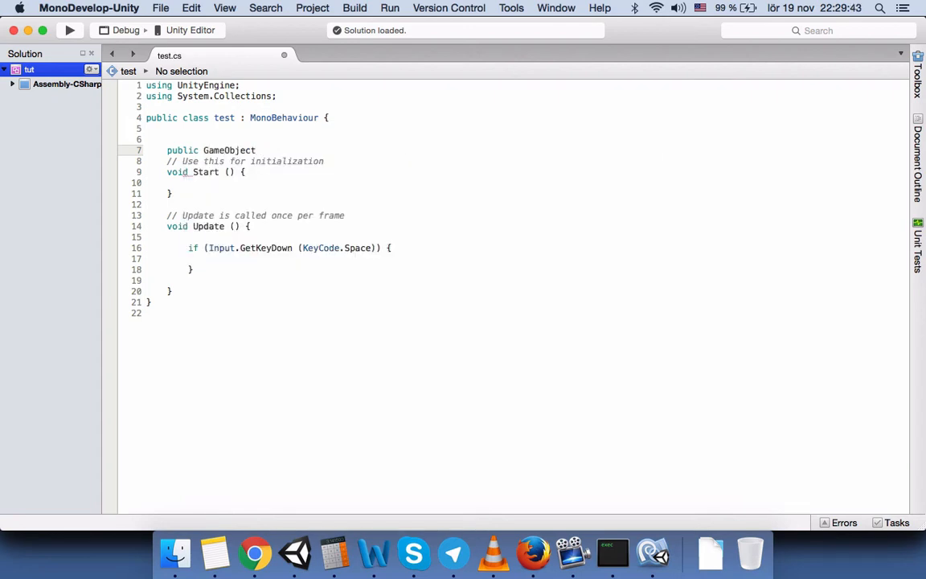
text(gm)
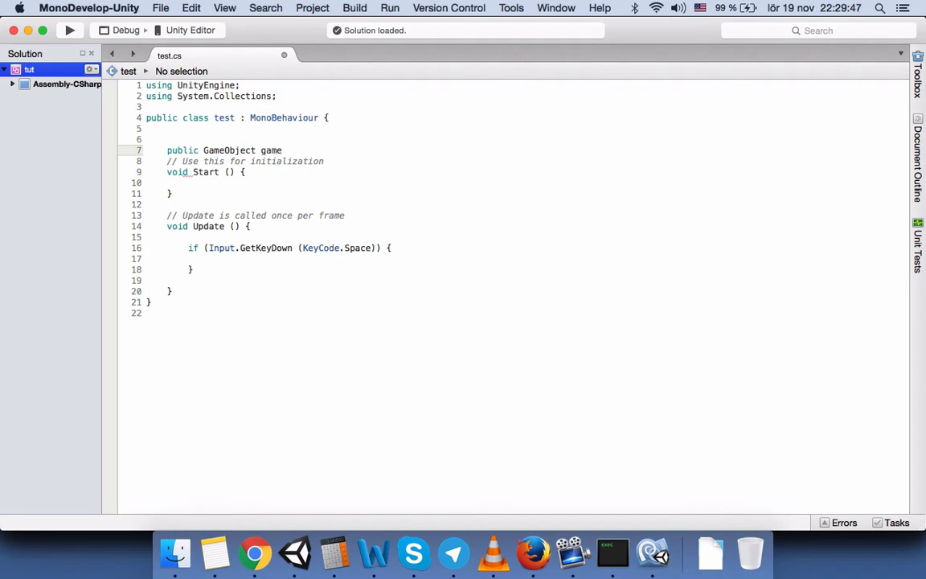
text(obj1;)
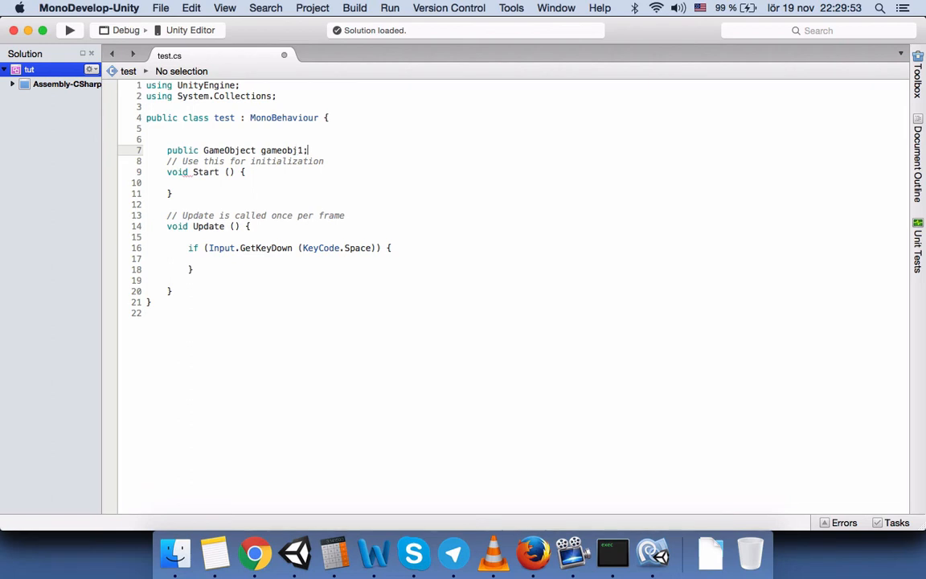
Declare a second public GameObject field gameobj2 below it.
text(p)
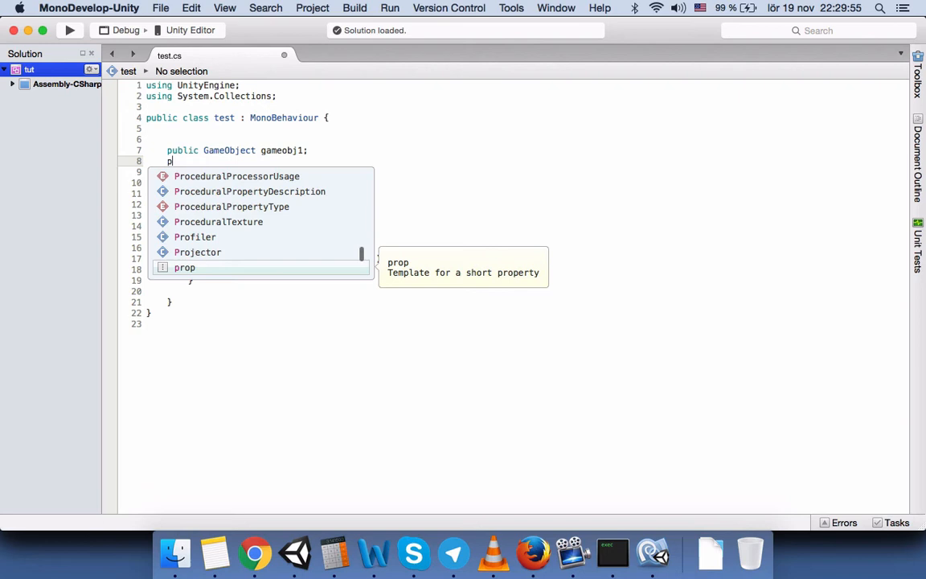
text(ublic)
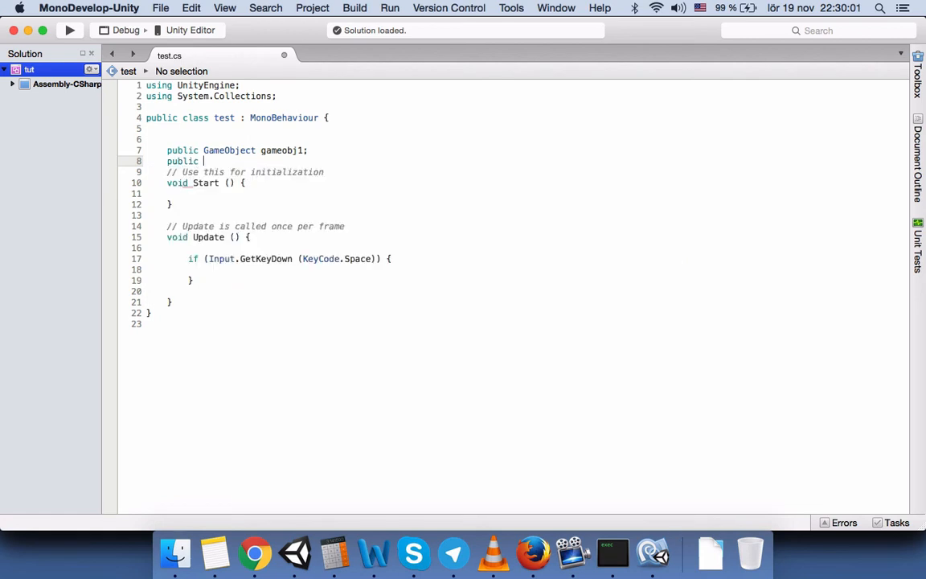
text(game)
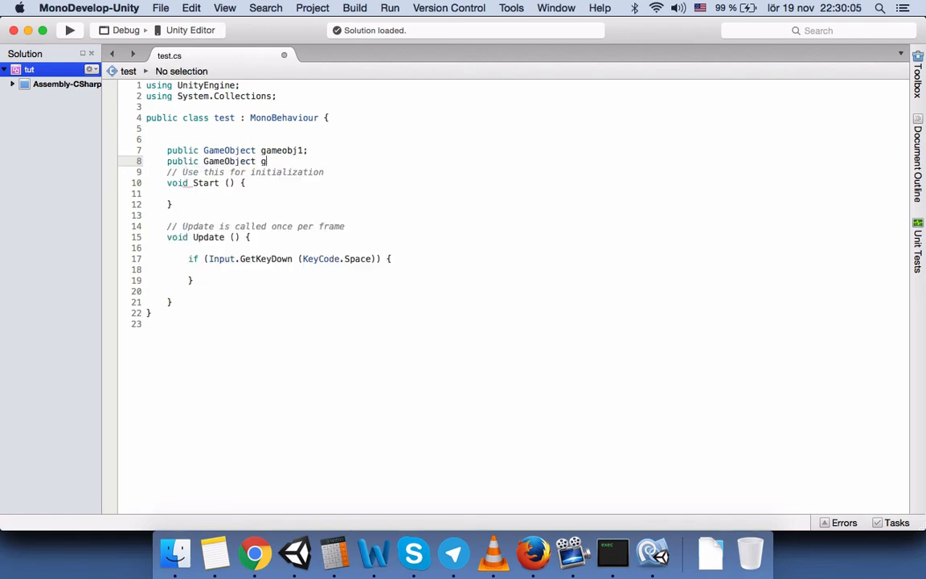
text(ame)
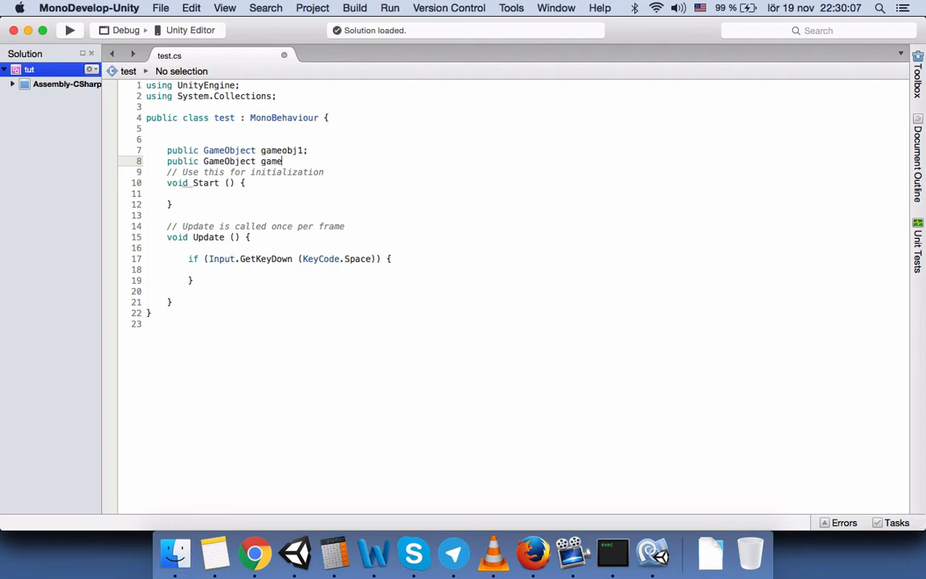
text(obj)
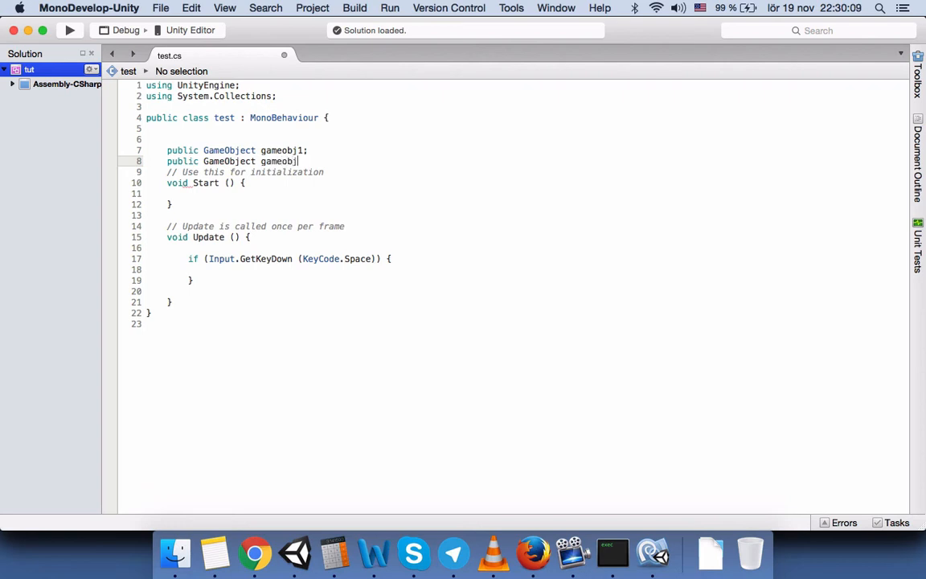
text(2;)
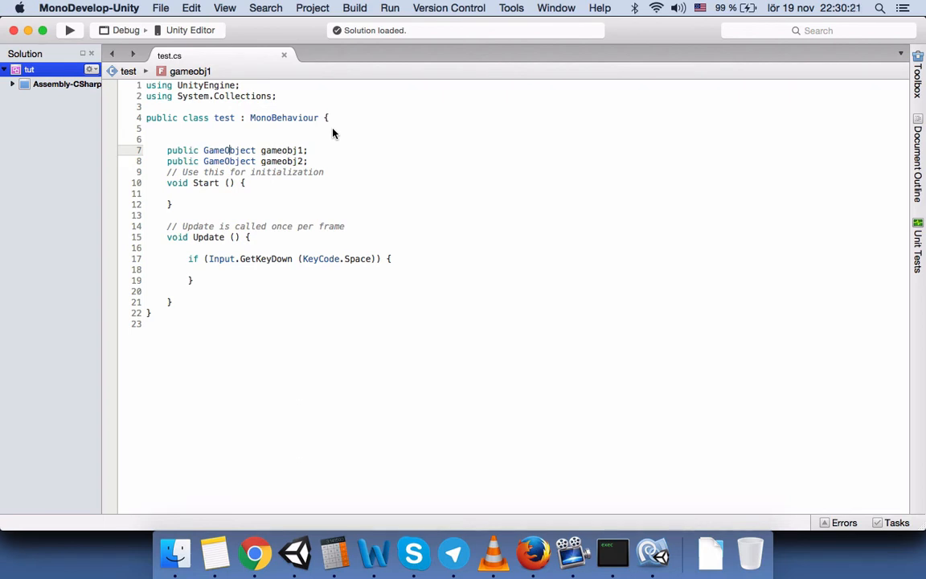
click(256, 161)
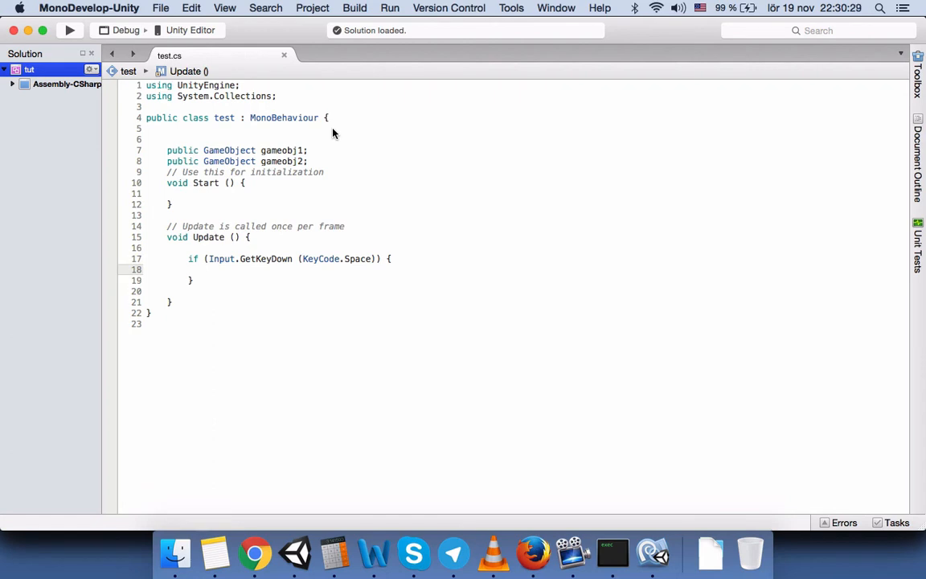
Add Instantiate(gameobj1); inside the Space key if block.
click(208, 270)
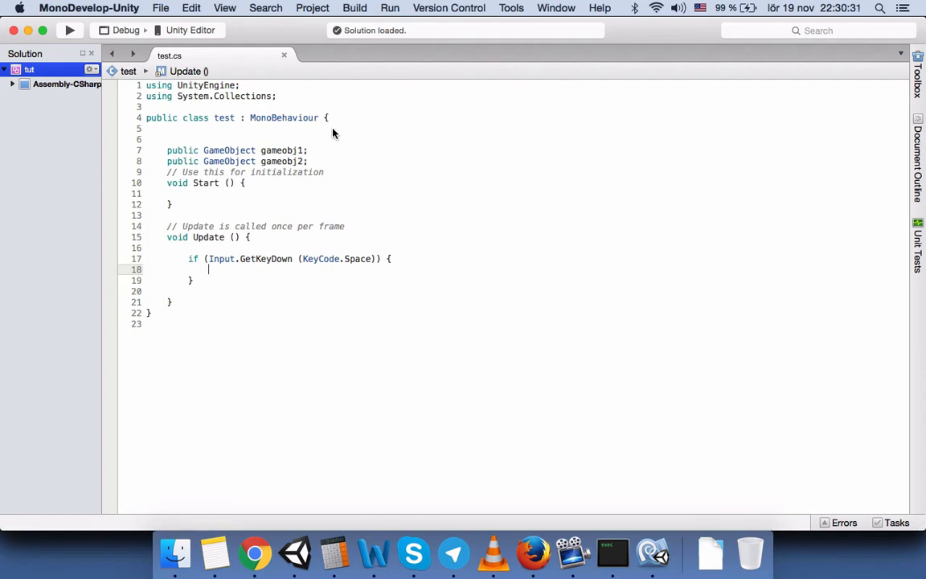
text(in)
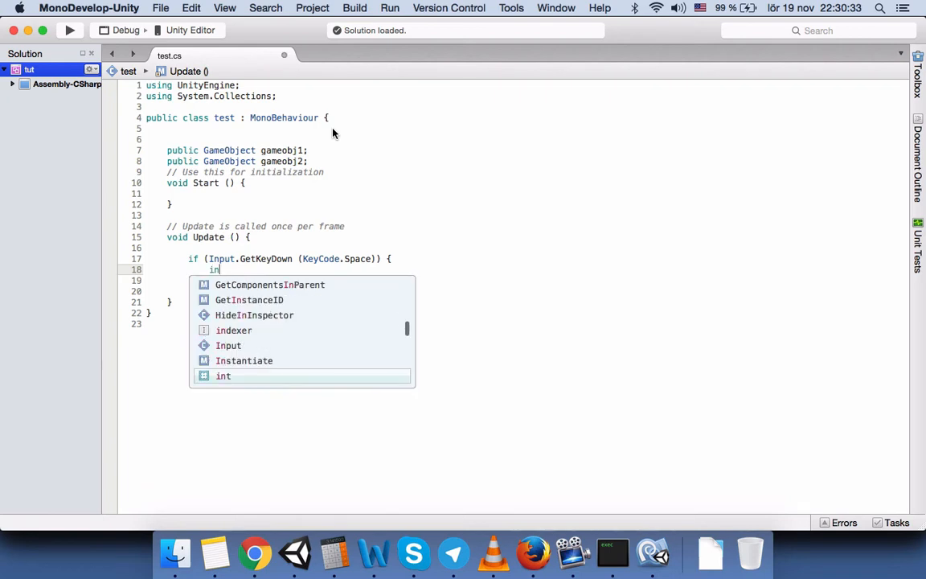
text(stantiate)
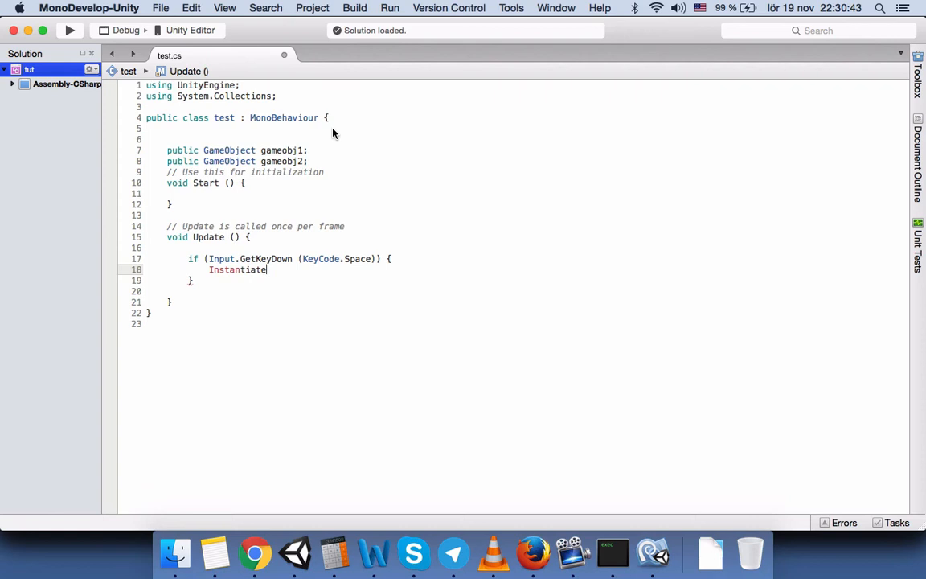
text(()
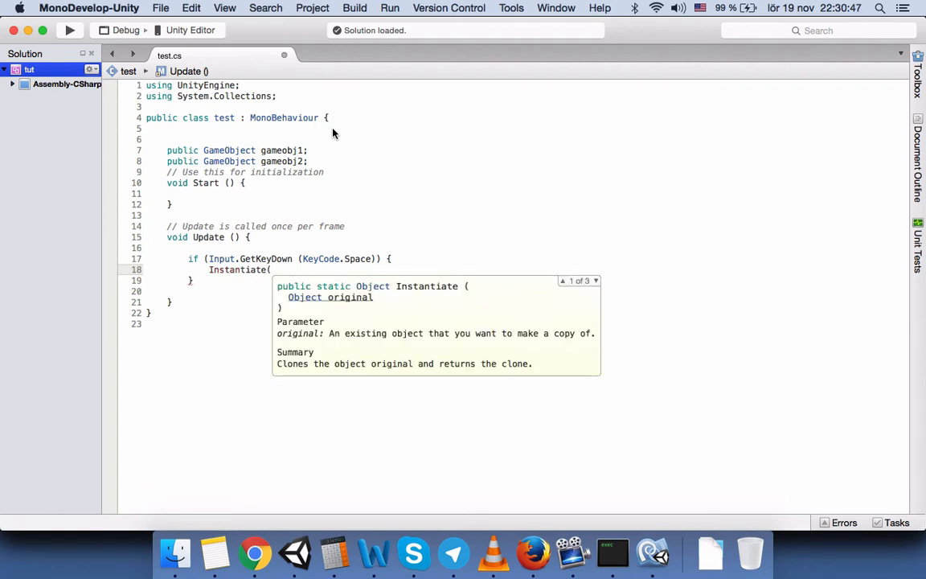
text(gameobj1);)
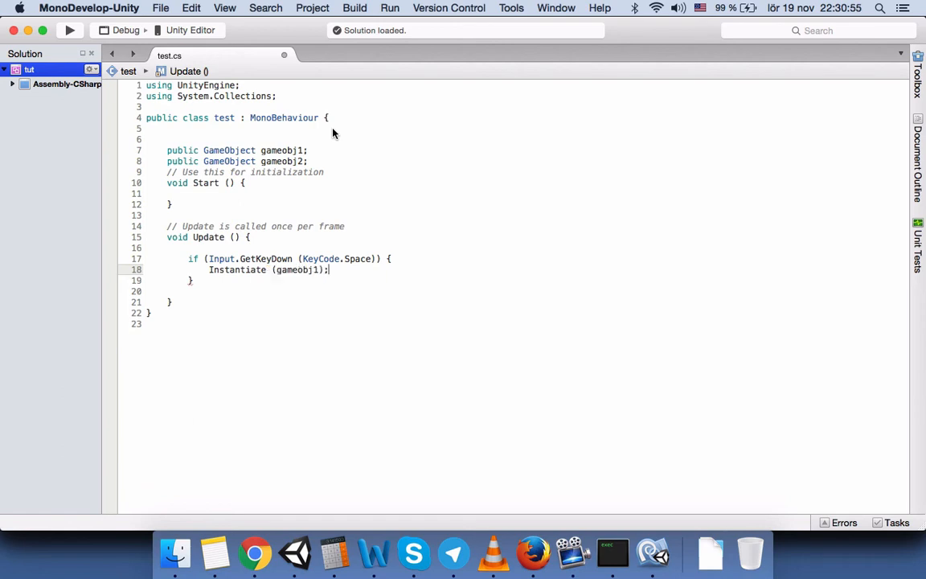
key(Return)
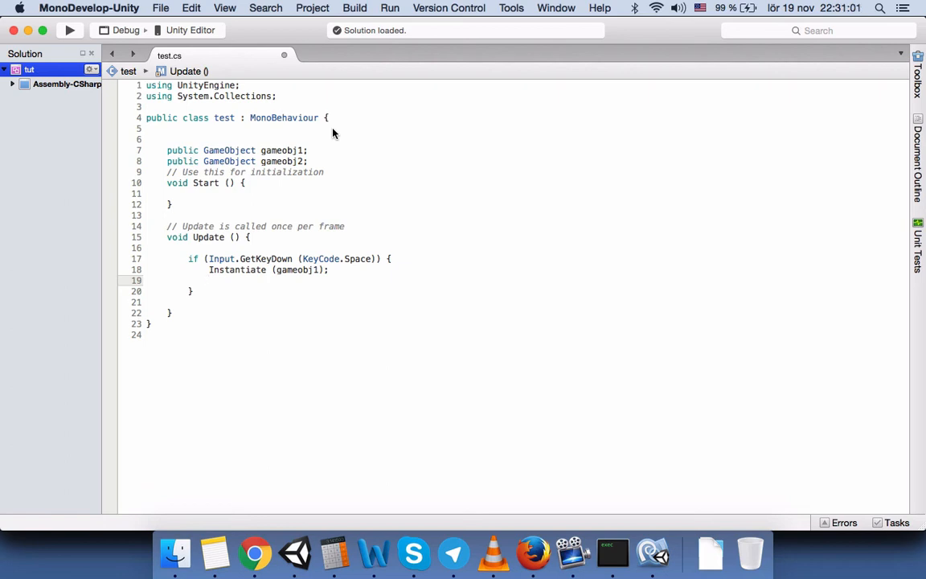
Add Destroy(gameobj2); on the following line.
text(de)
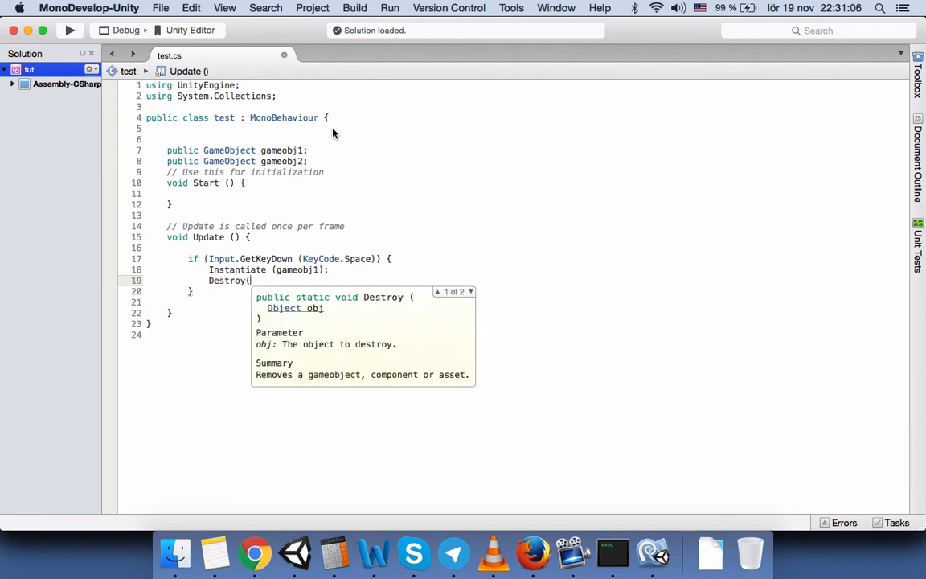
text(gameobj2        })
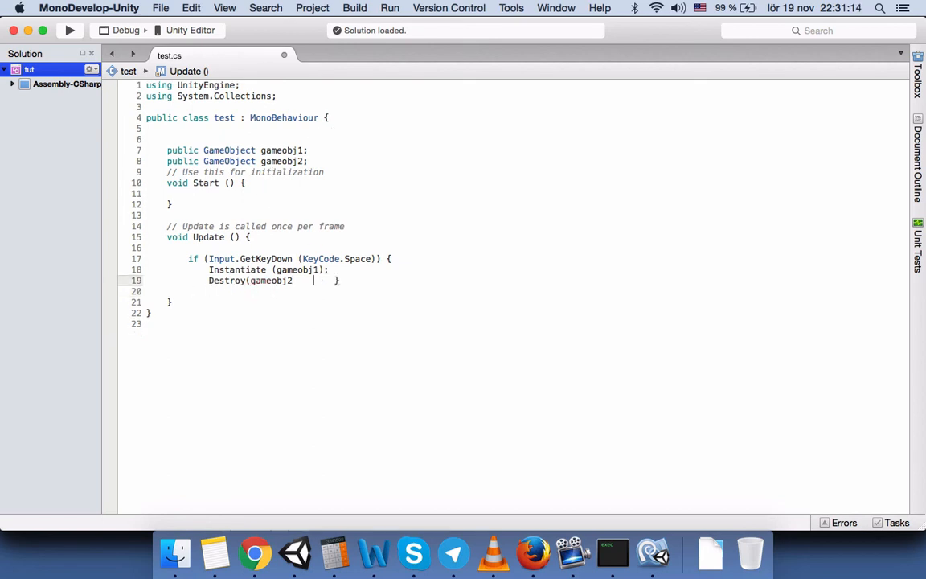
text())
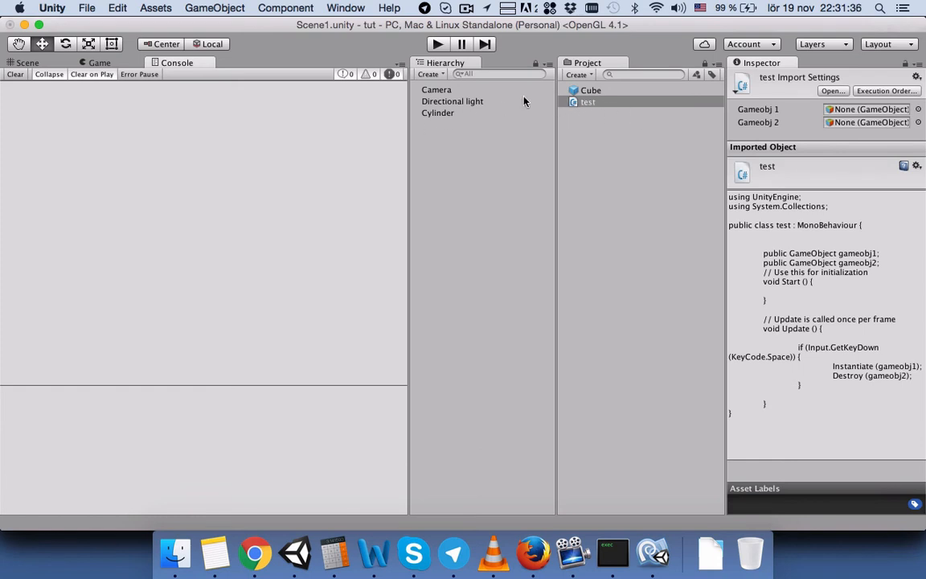
Create an empty GameObject and rename it SceneManager.
click(429, 73)
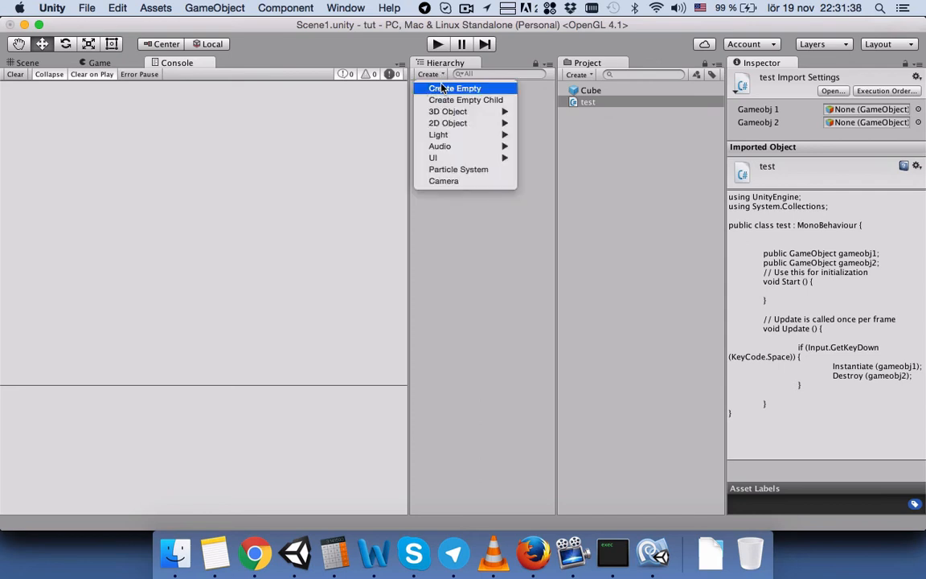
click(455, 87)
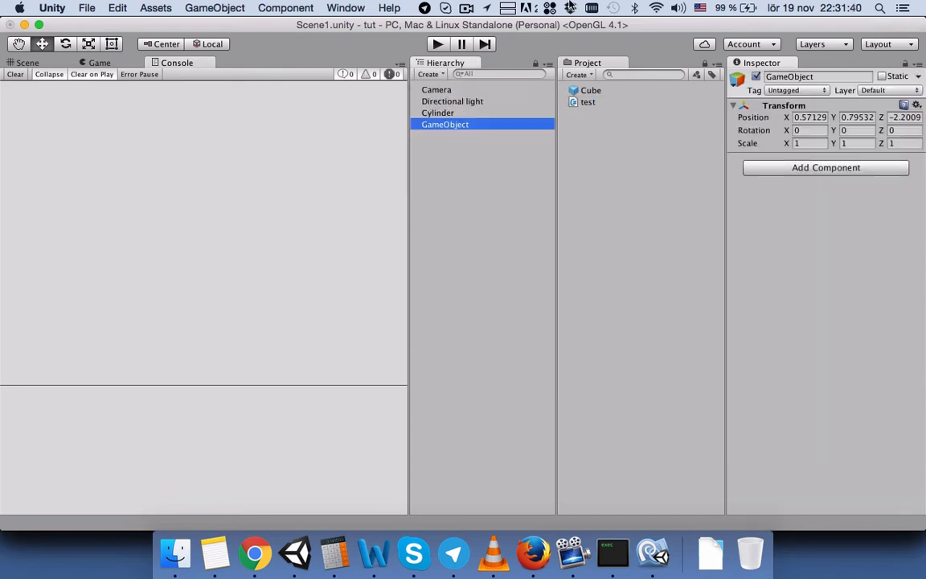
double_click(444, 123)
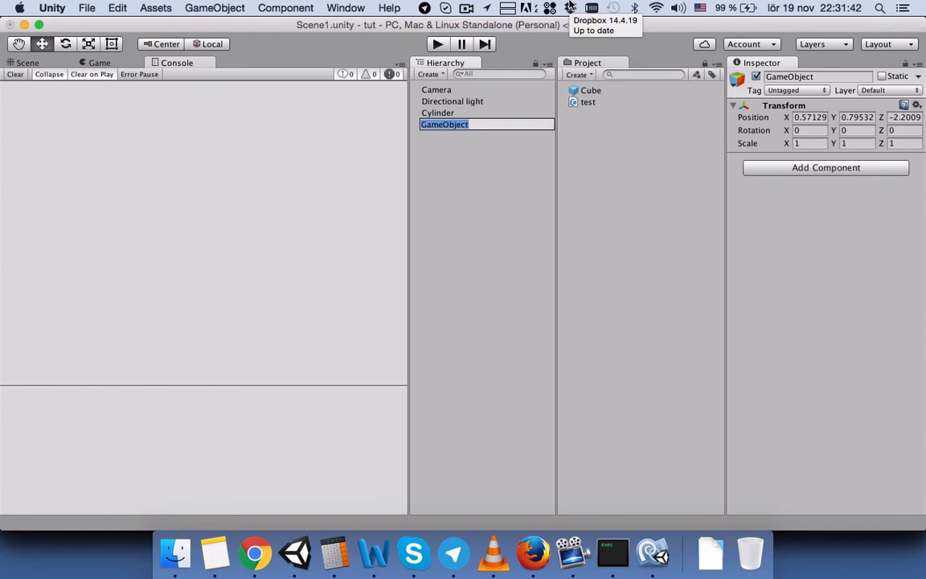
text(Sce)
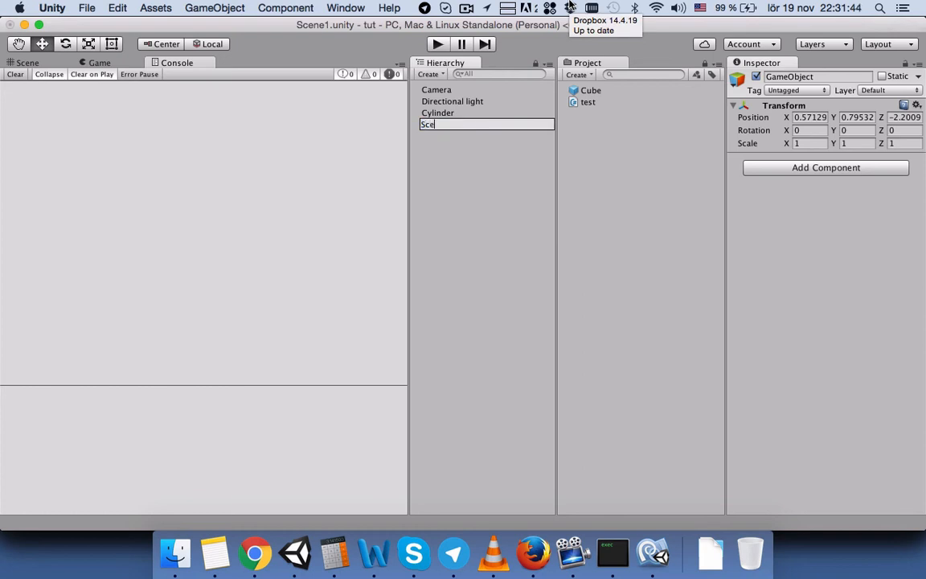
text(neManager)
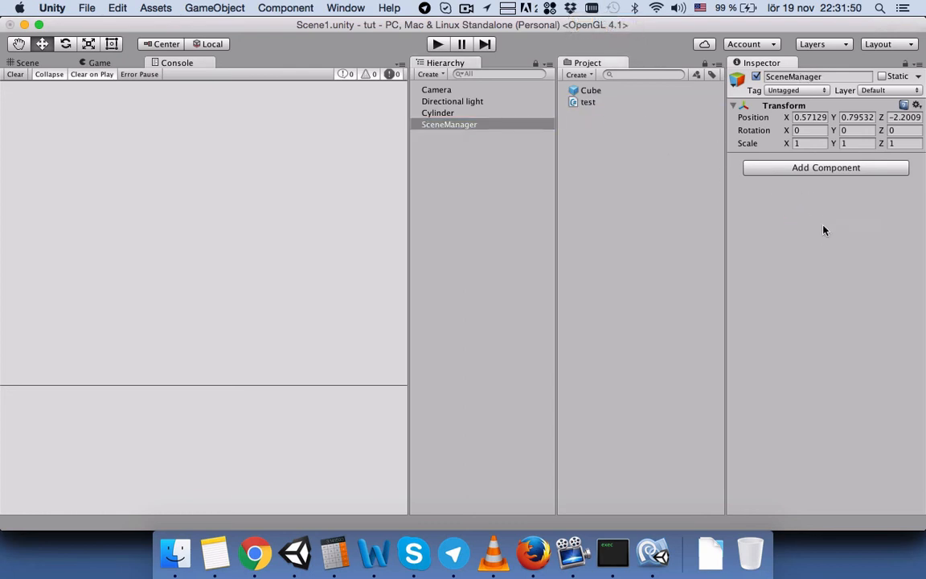
Attach test to SceneManager, assign Cube and Cylinder as Gameobj 1 and 2, and view Game.
click(825, 167)
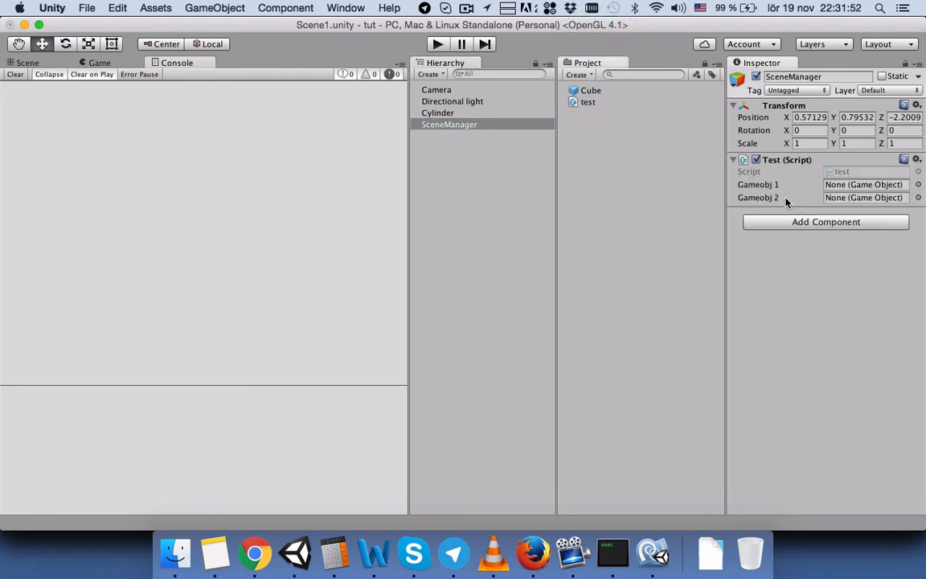
mouse_move(778, 199)
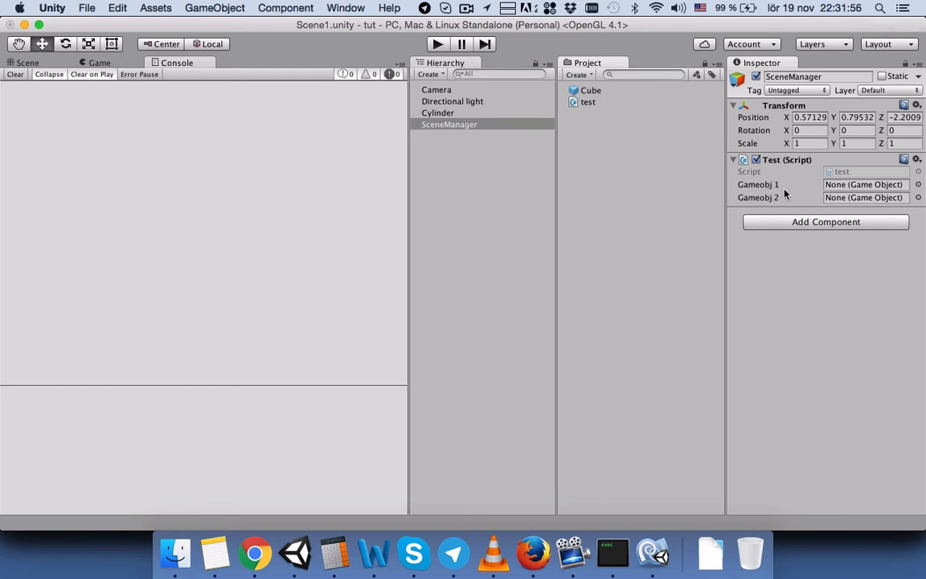
mouse_move(761, 196)
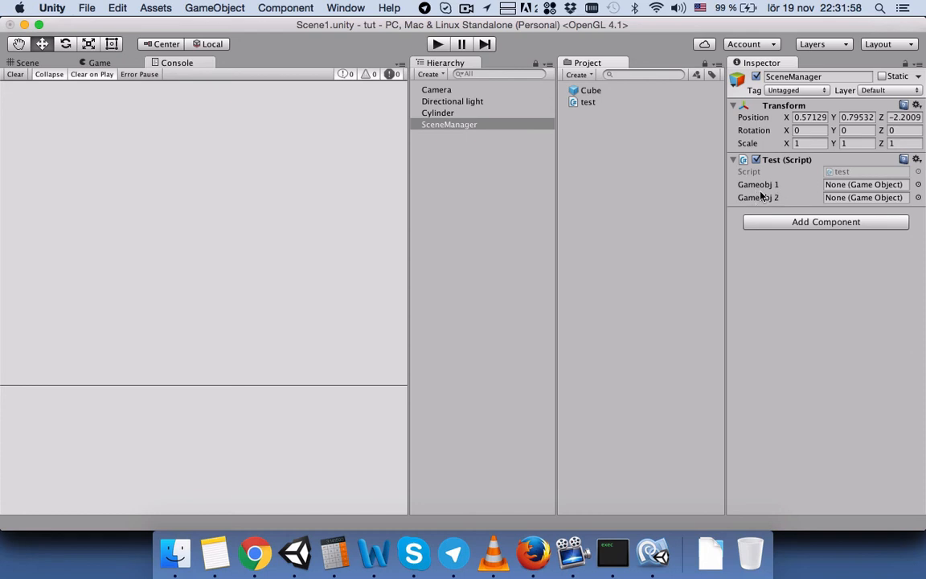
mouse_move(789, 188)
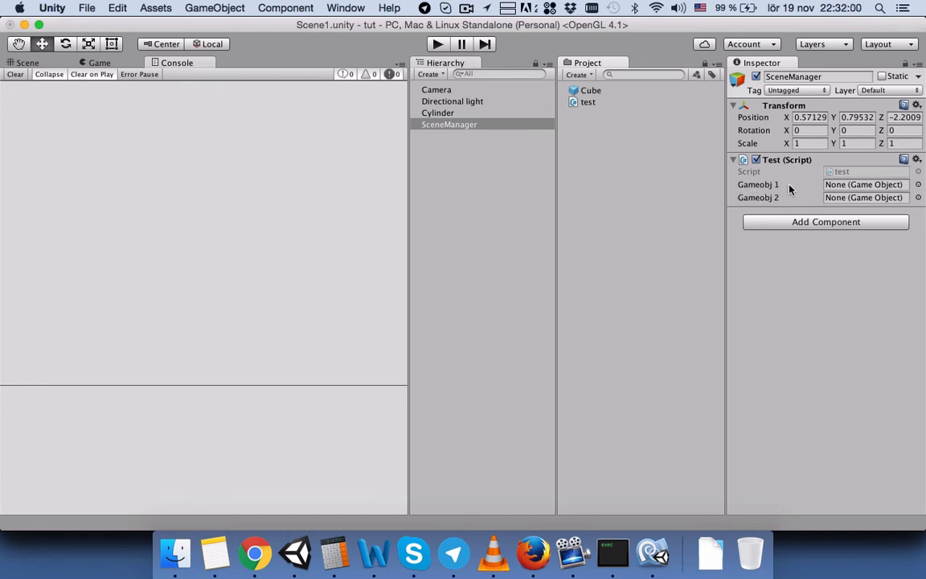
mouse_move(776, 195)
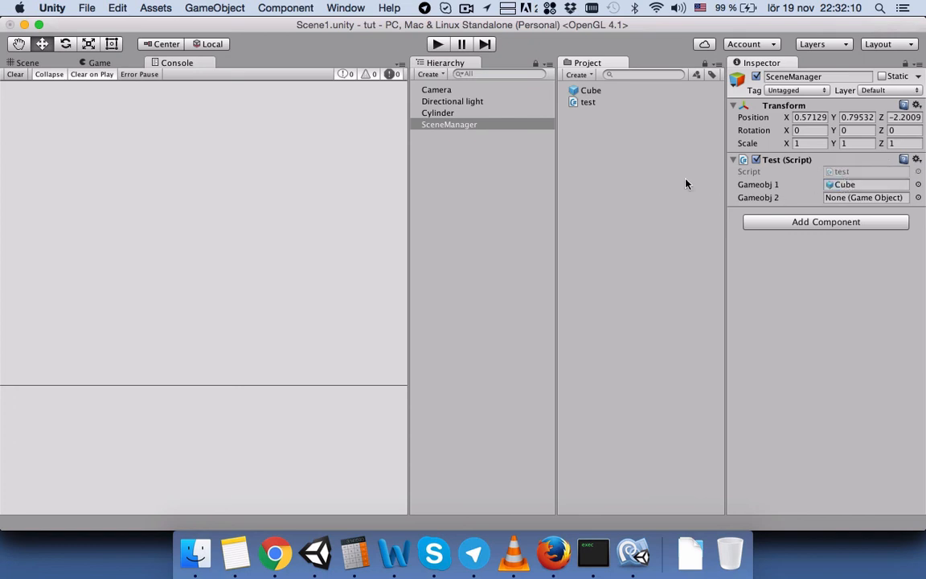
click(98, 62)
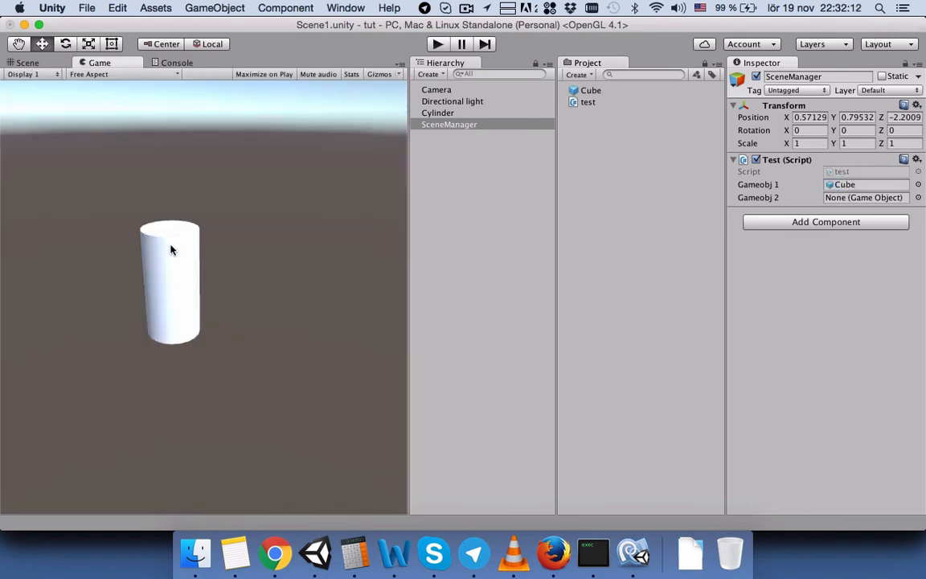
mouse_move(413, 137)
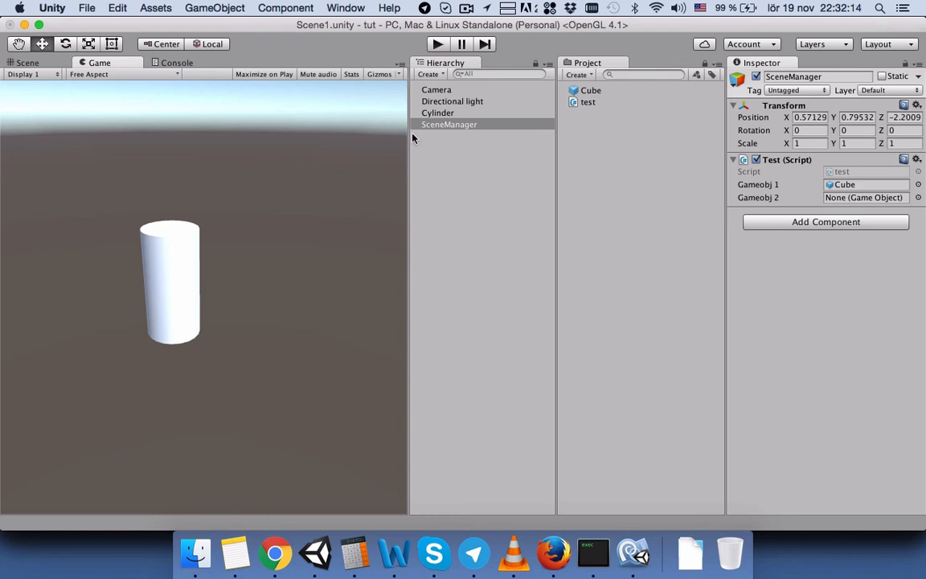
mouse_move(440, 114)
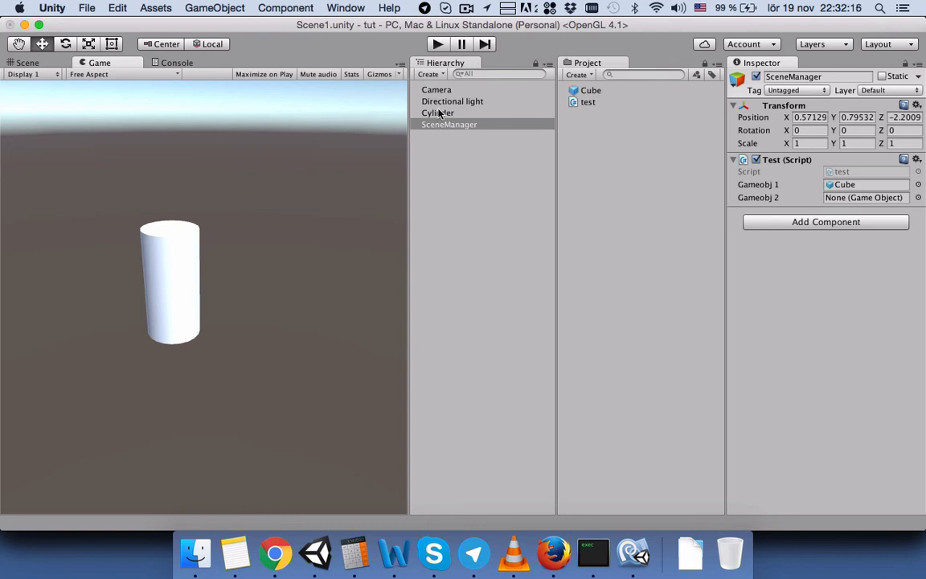
mouse_move(437, 114)
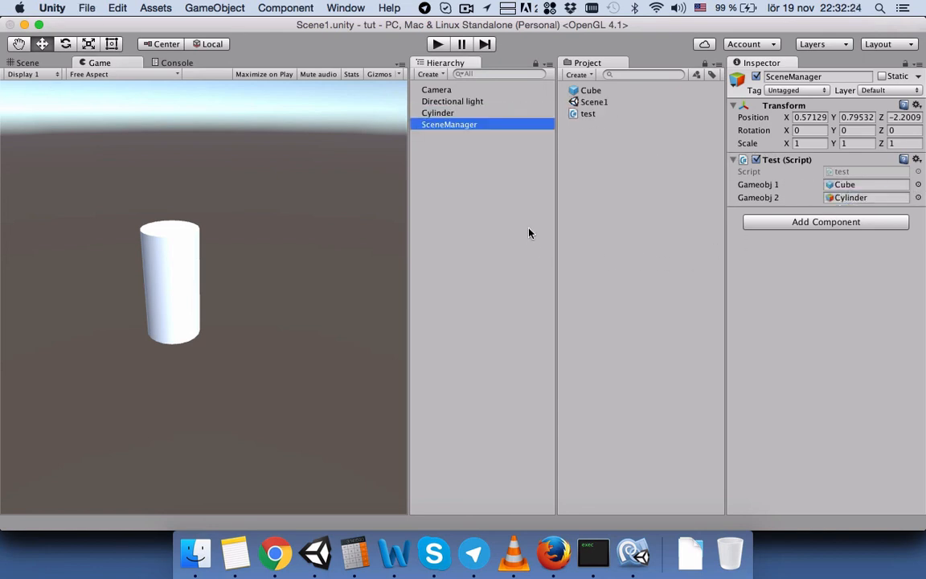
click(87, 8)
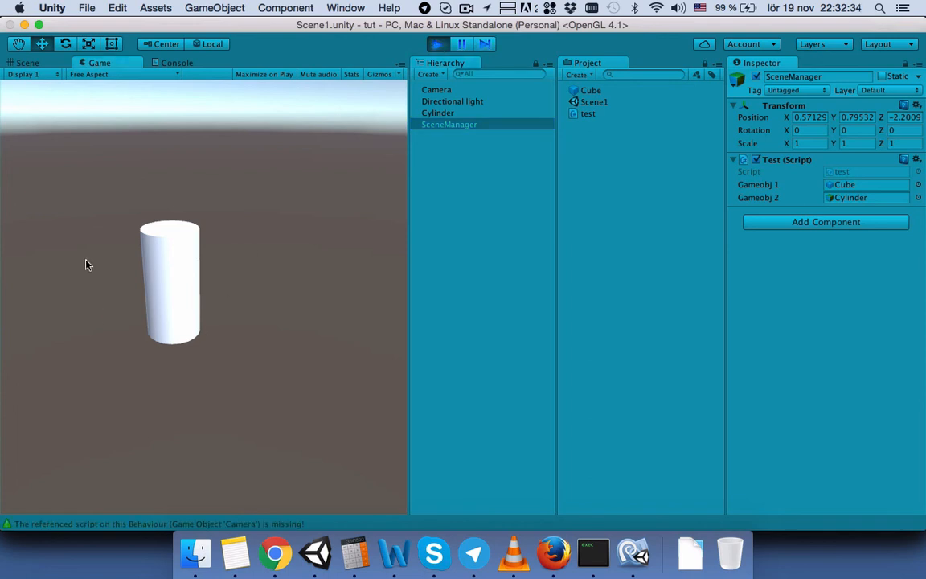
mouse_move(193, 279)
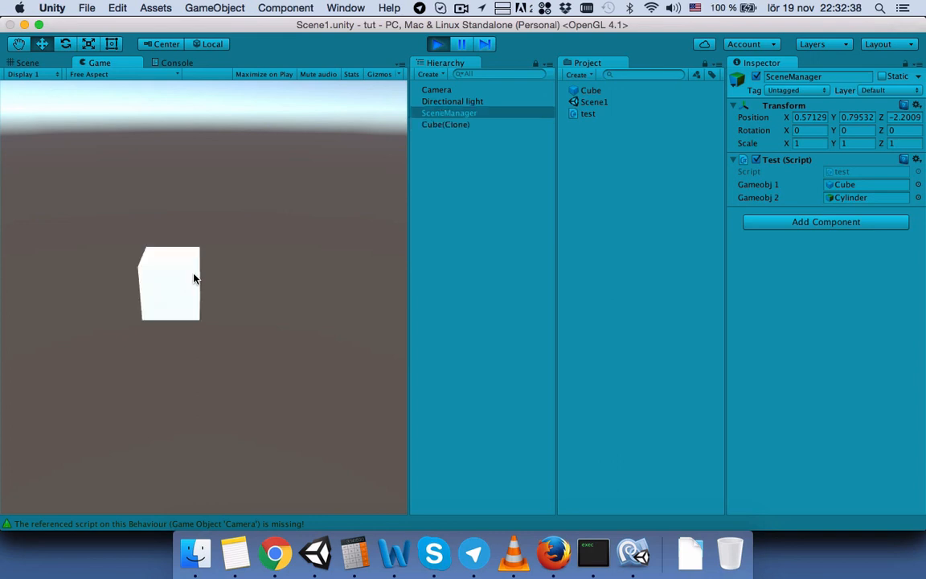
mouse_move(369, 172)
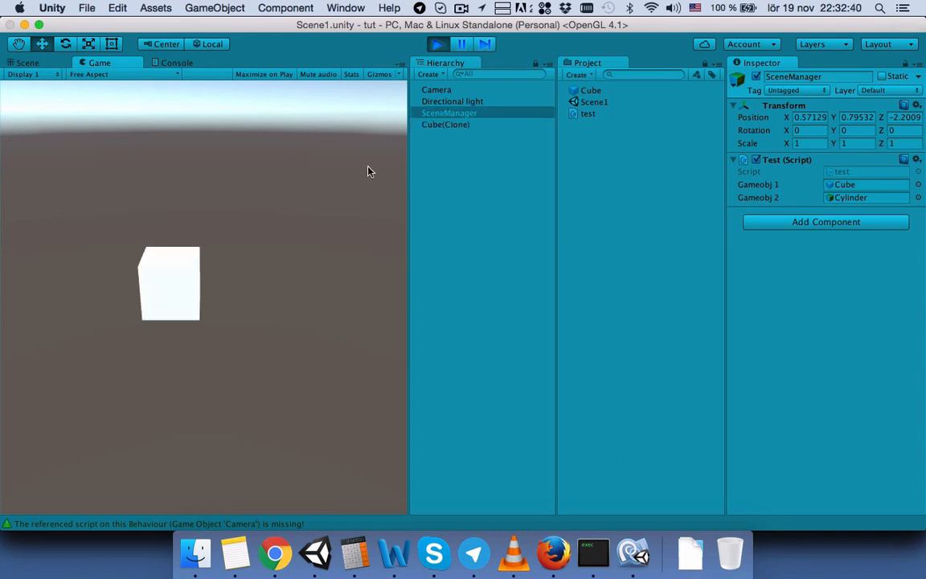
mouse_move(458, 136)
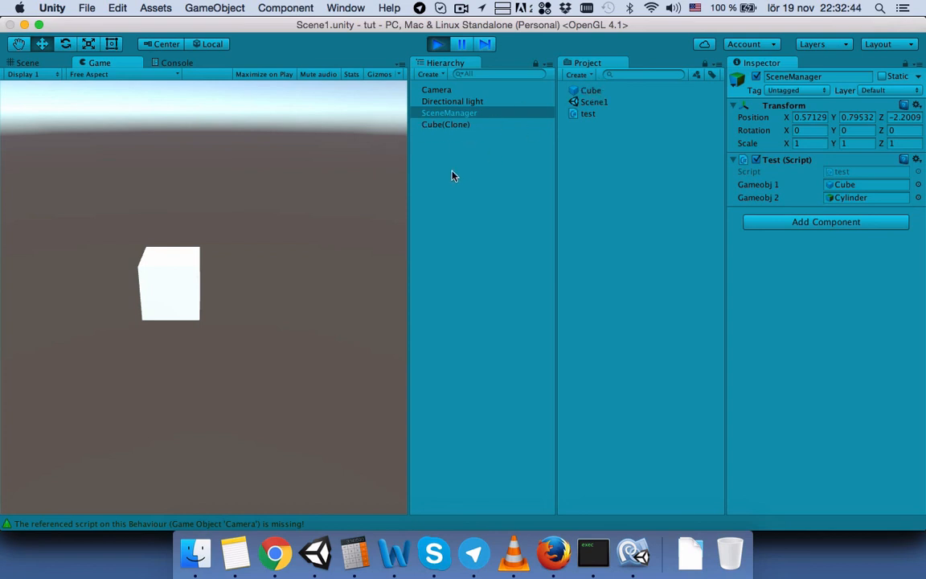
mouse_move(462, 153)
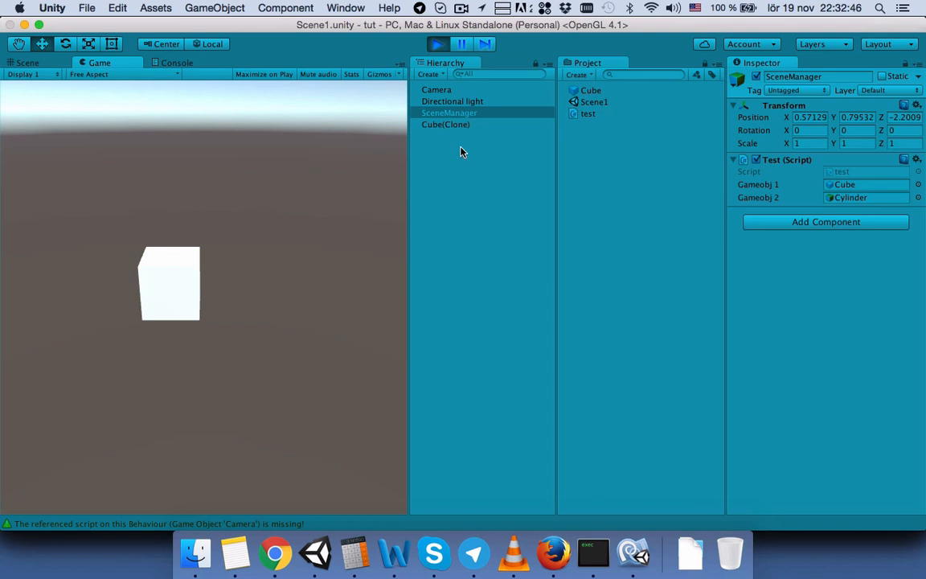
mouse_move(171, 300)
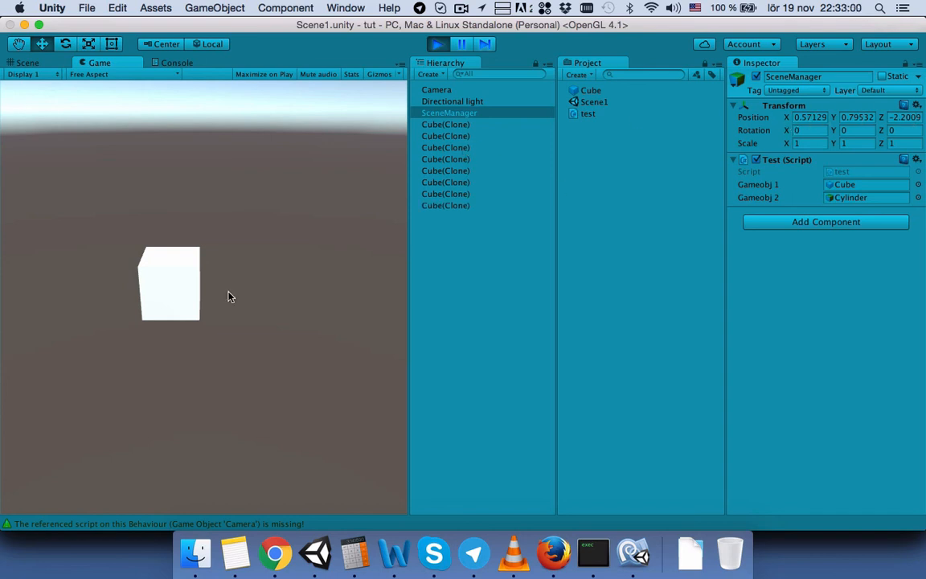
mouse_move(193, 286)
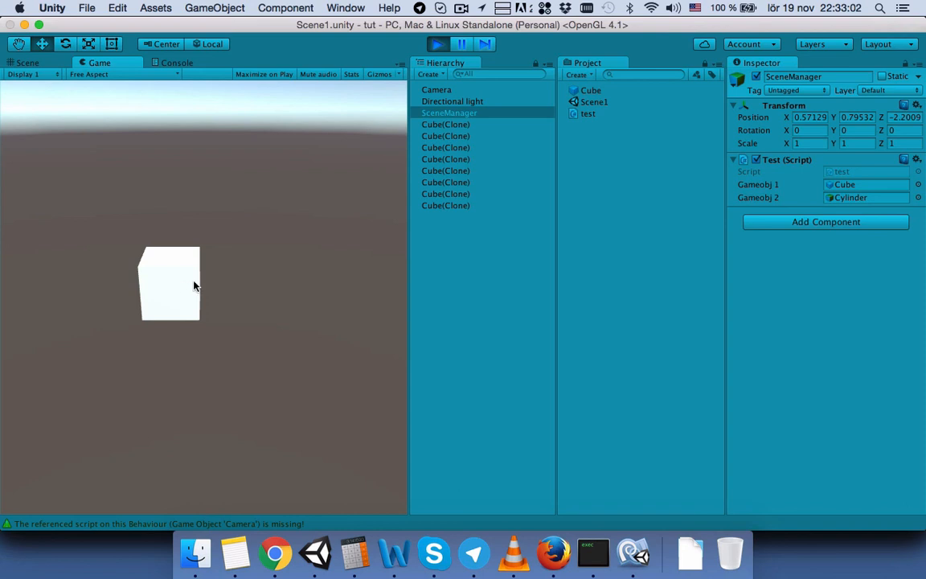
mouse_move(189, 279)
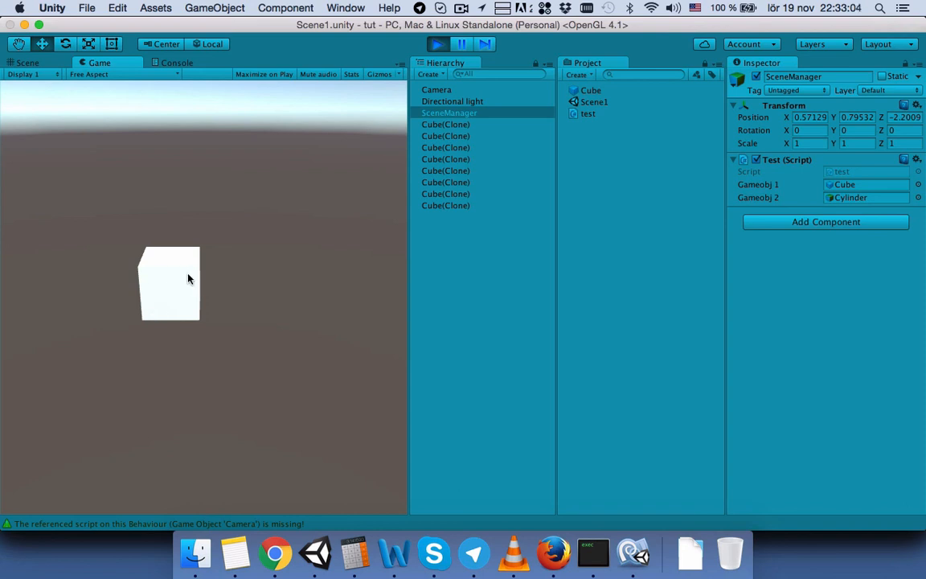
mouse_move(446, 208)
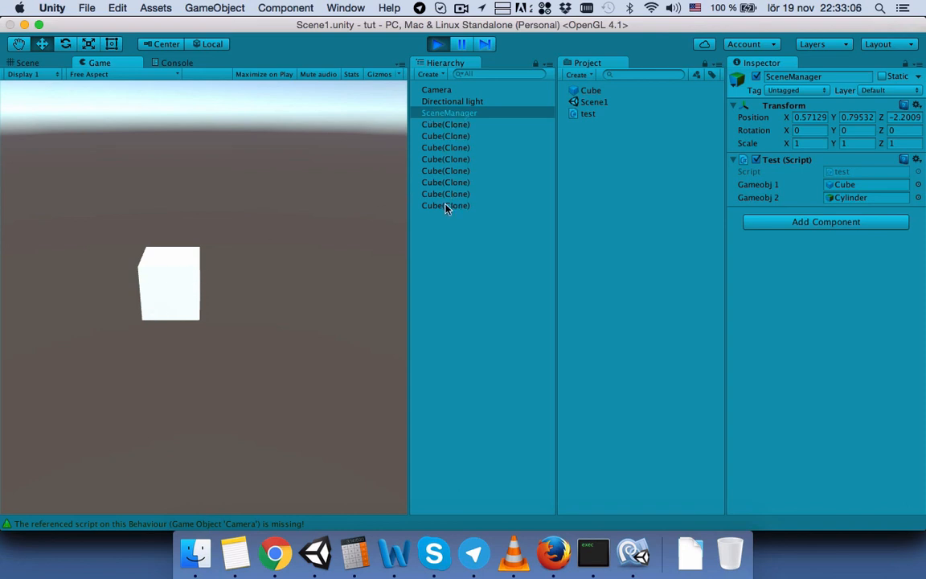